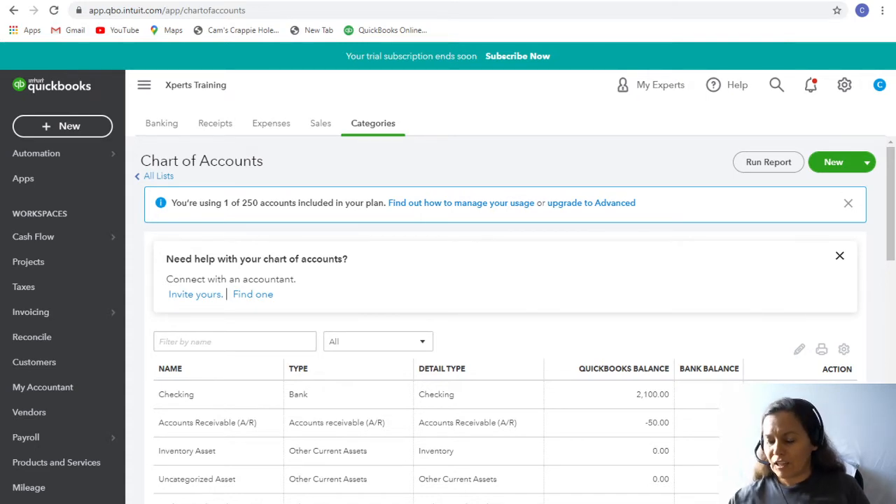
pyautogui.moveTo(669, 275)
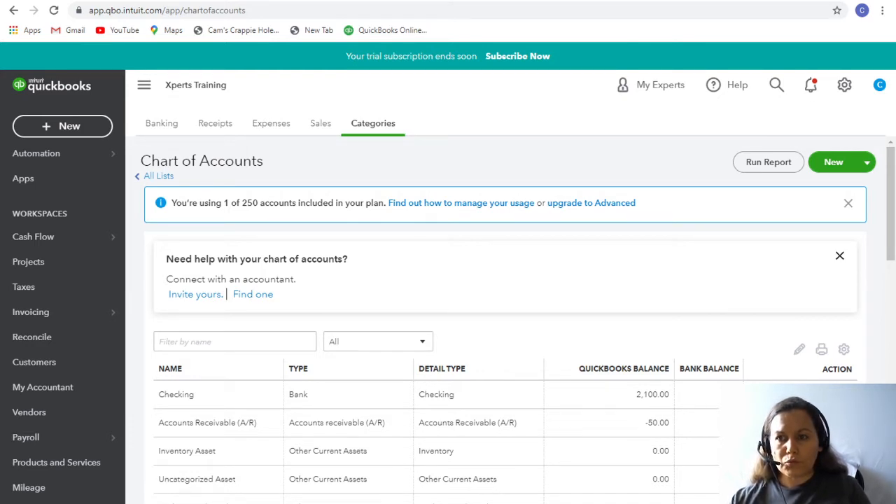
pyautogui.moveTo(844, 85)
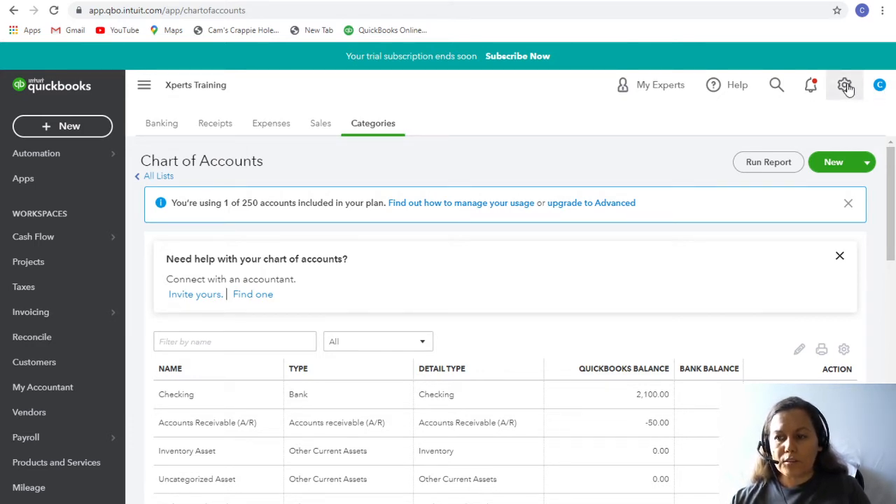
# Step: Go to the Chart of Accounts through the settings menu's All Lists page
pyautogui.click(844, 85)
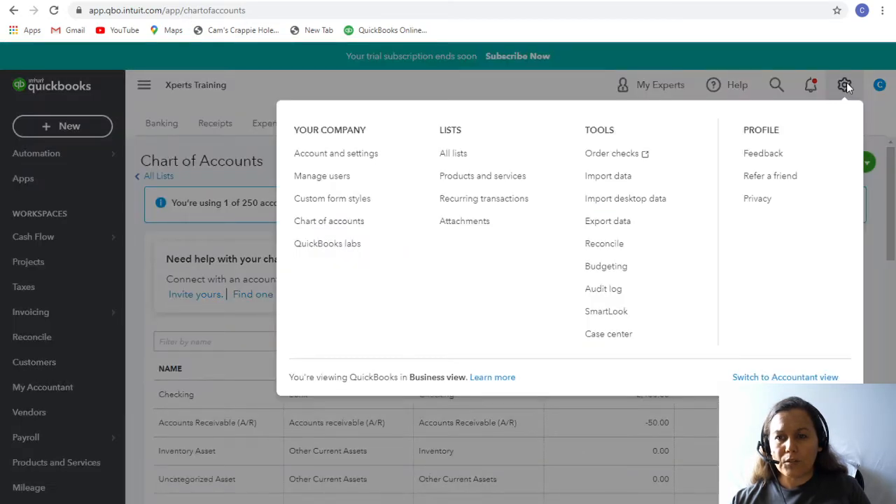
pyautogui.moveTo(457, 157)
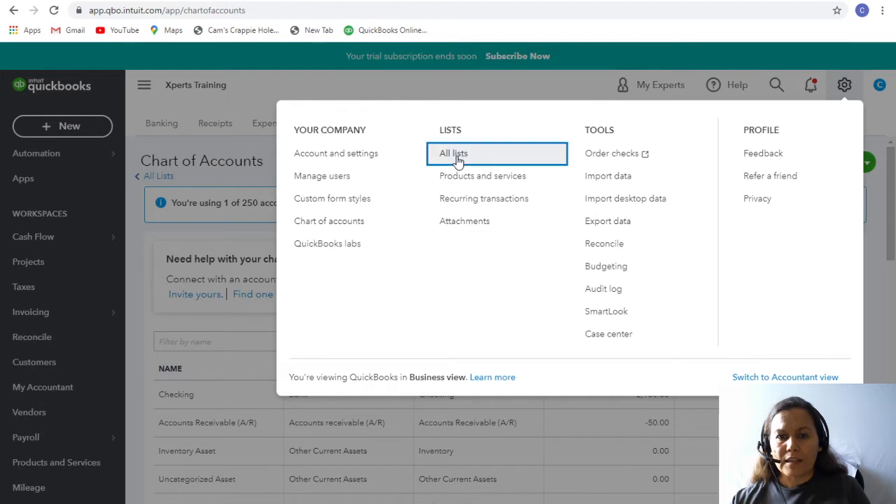
pyautogui.click(455, 153)
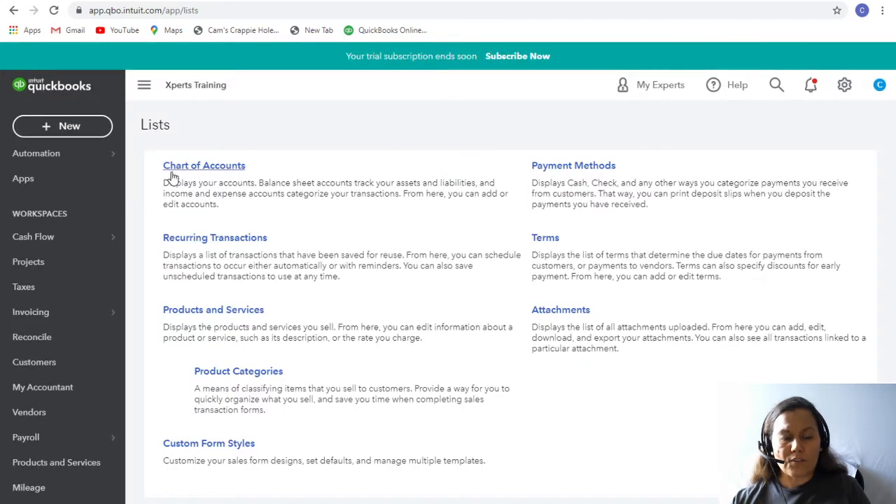
pyautogui.moveTo(484, 257)
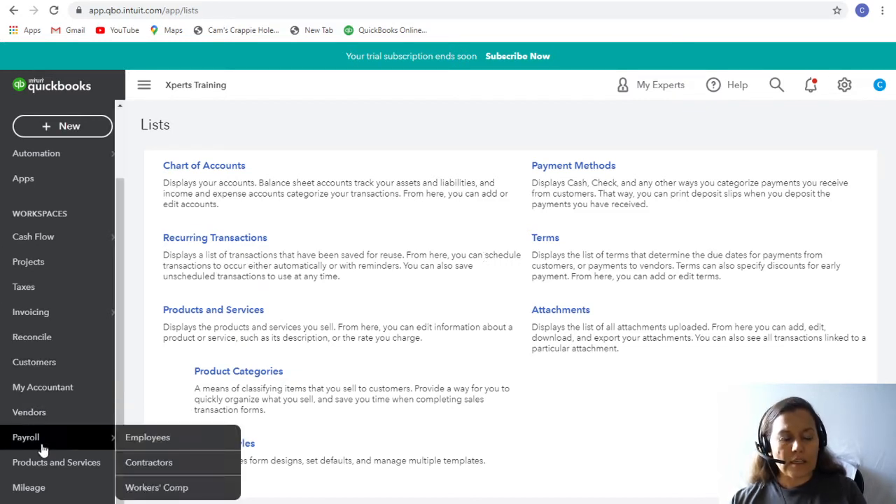
pyautogui.moveTo(63, 487)
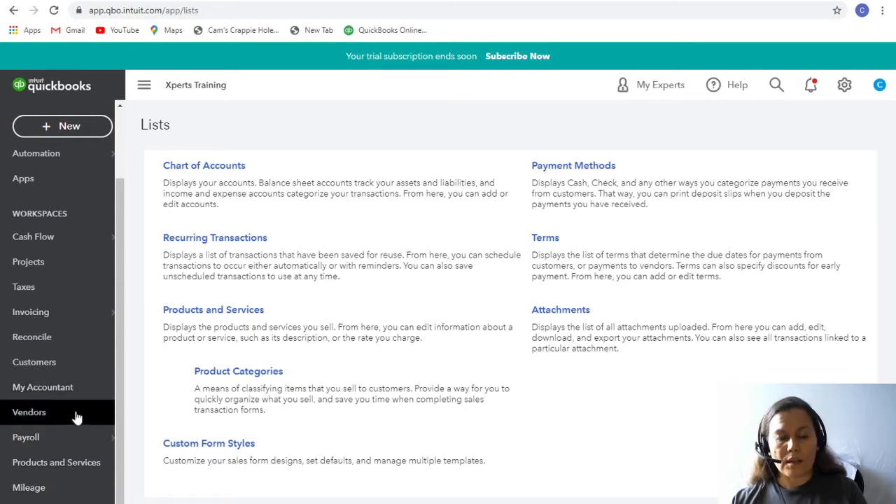
pyautogui.moveTo(385, 446)
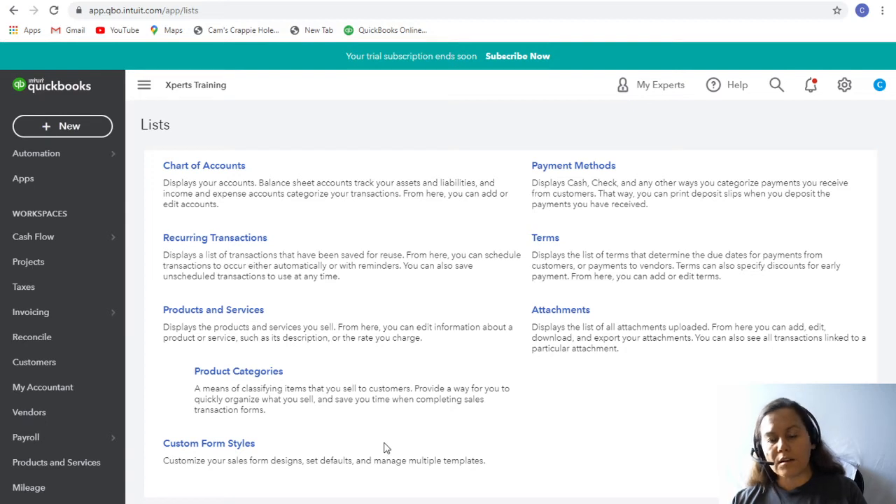
pyautogui.moveTo(204, 165)
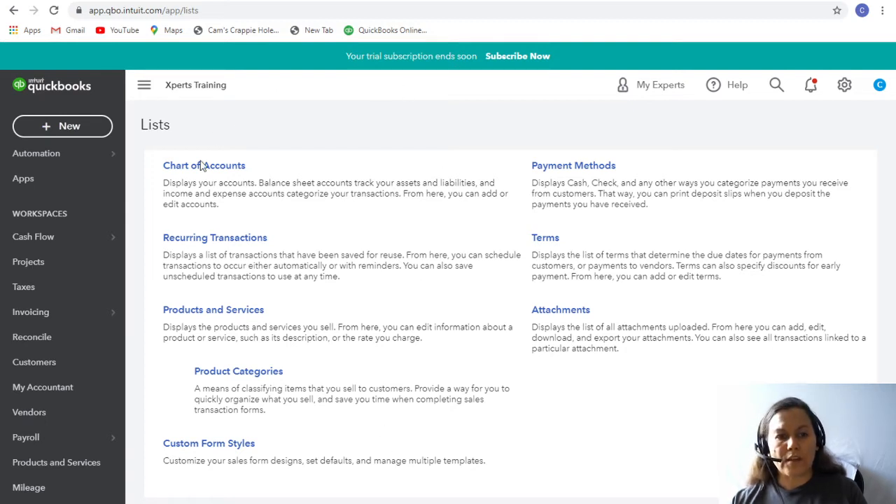
pyautogui.click(204, 166)
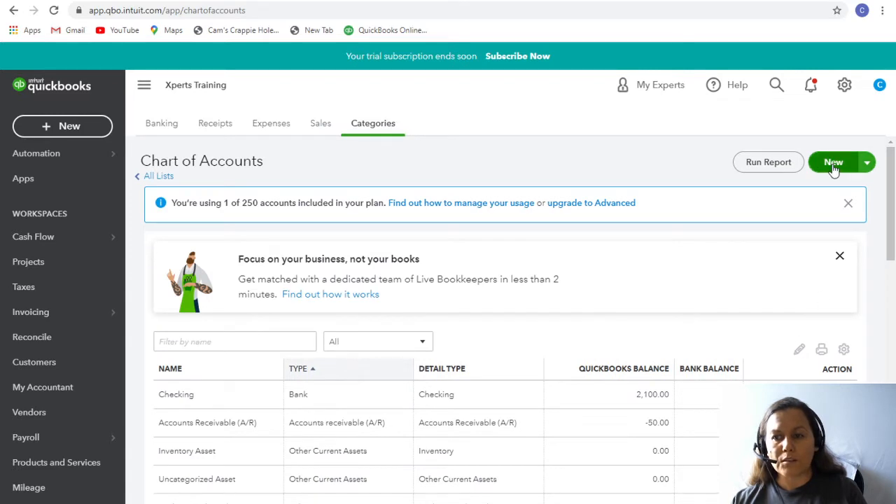
# Step: Create the 'Petty cash' account, type Bank, detail type Cash on hand, and save it
pyautogui.click(835, 162)
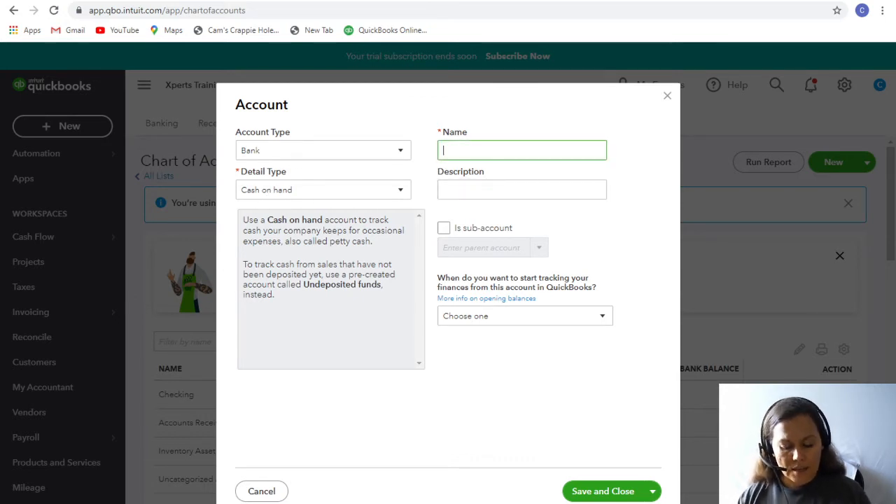
pyautogui.write('Petty')
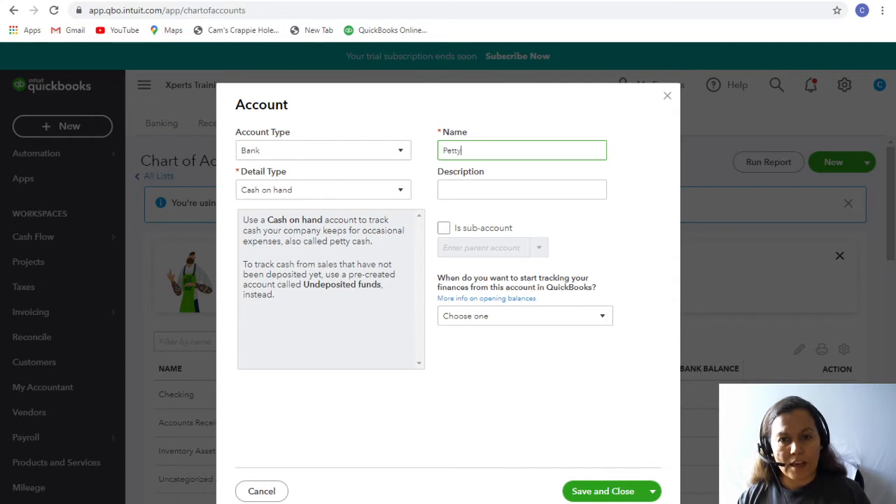
pyautogui.write('cash')
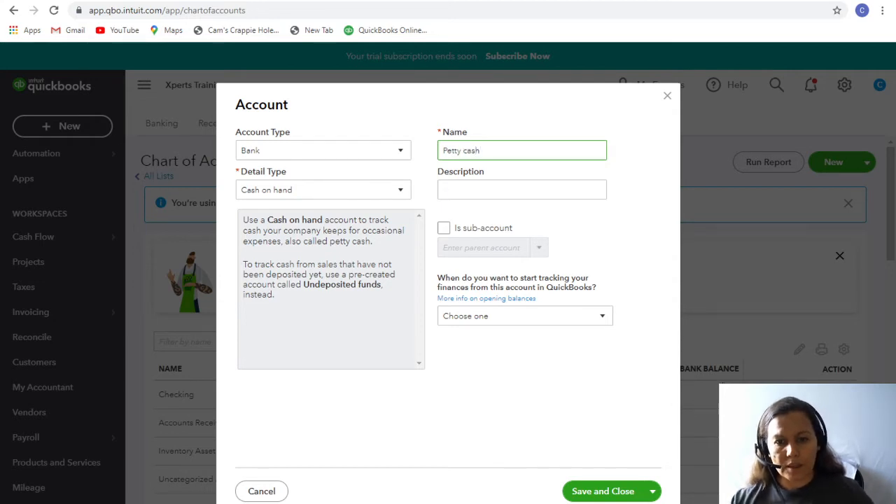
pyautogui.click(323, 150)
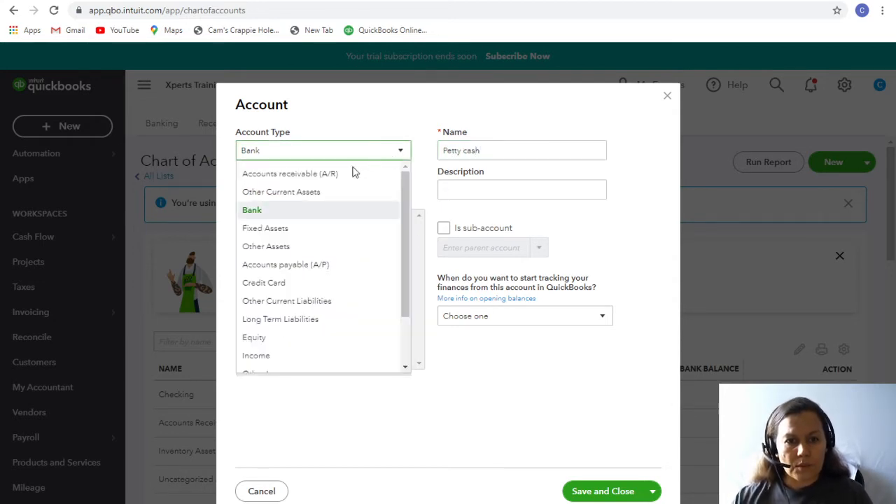
pyautogui.click(251, 209)
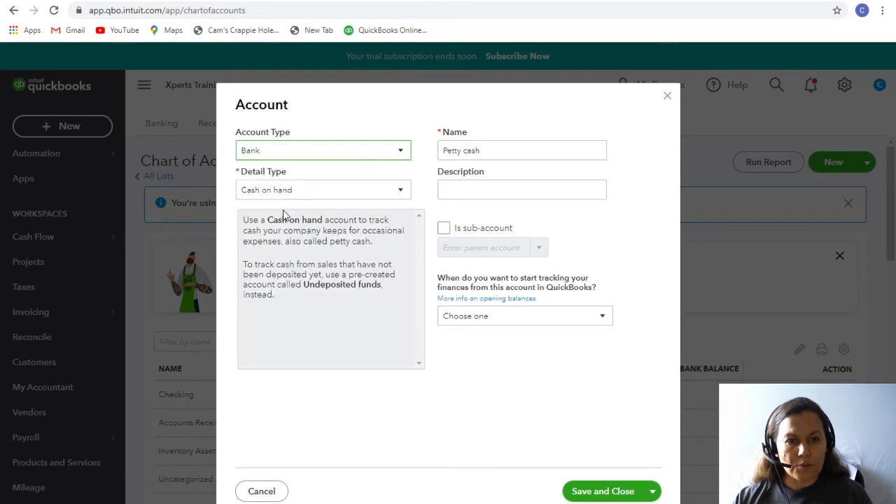
pyautogui.click(322, 189)
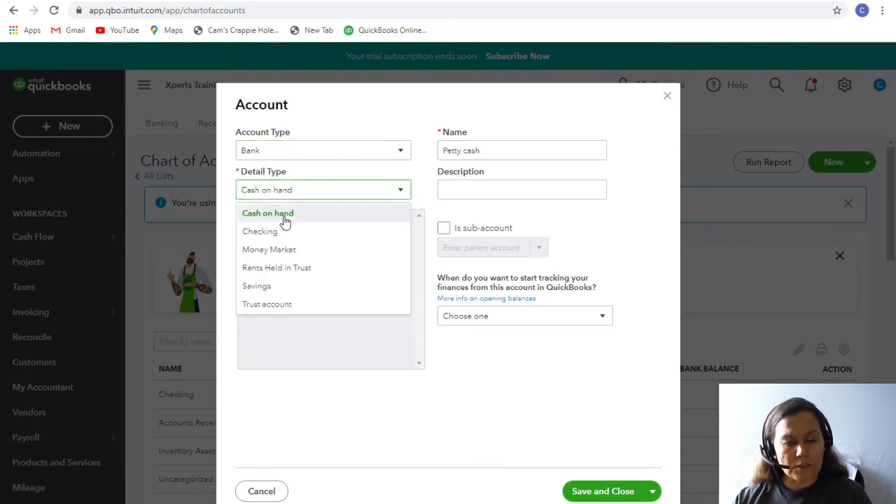
pyautogui.moveTo(281, 234)
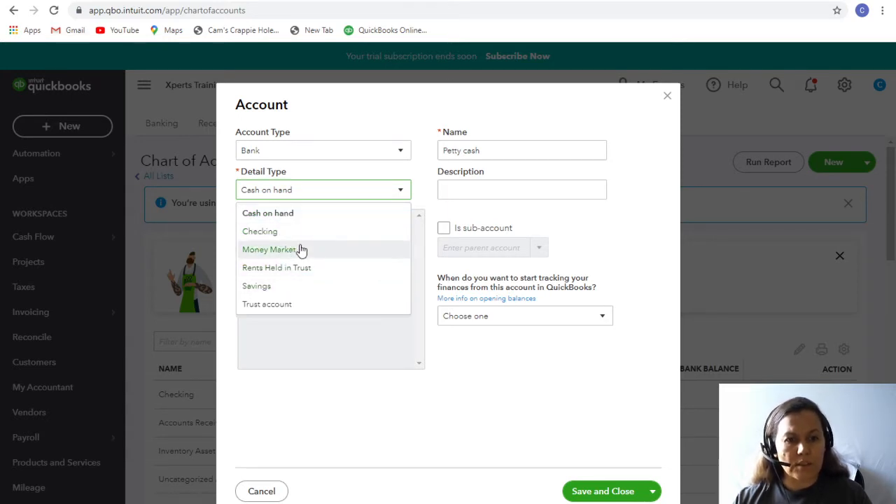
pyautogui.moveTo(280, 230)
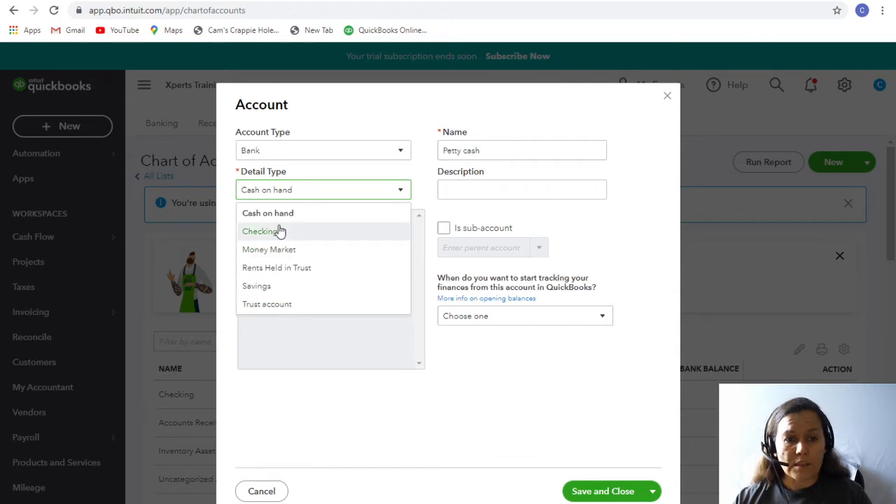
pyautogui.click(267, 212)
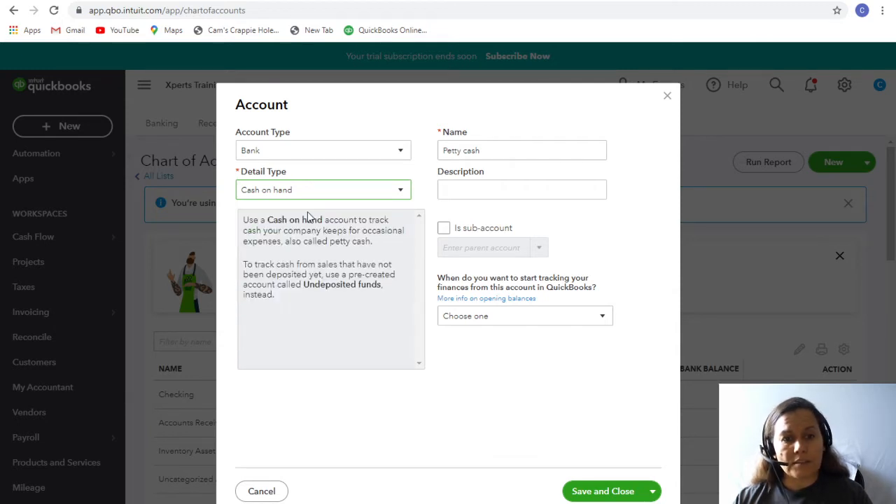
pyautogui.moveTo(587, 481)
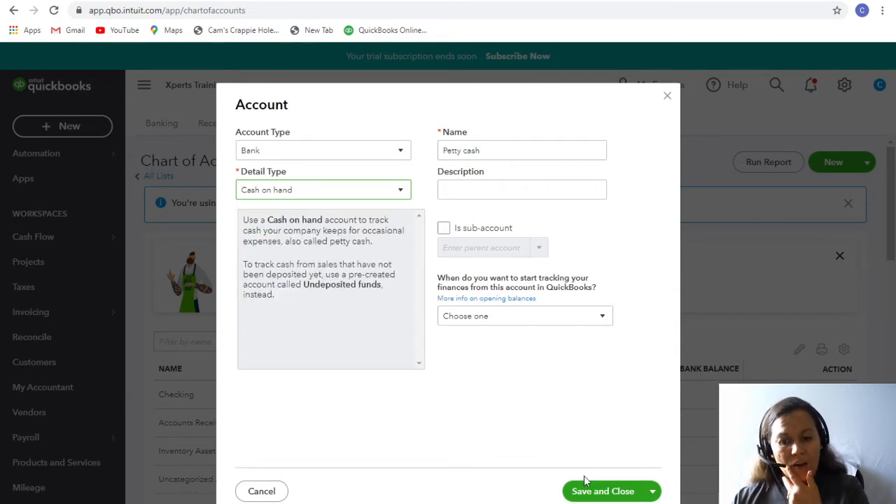
pyautogui.click(604, 492)
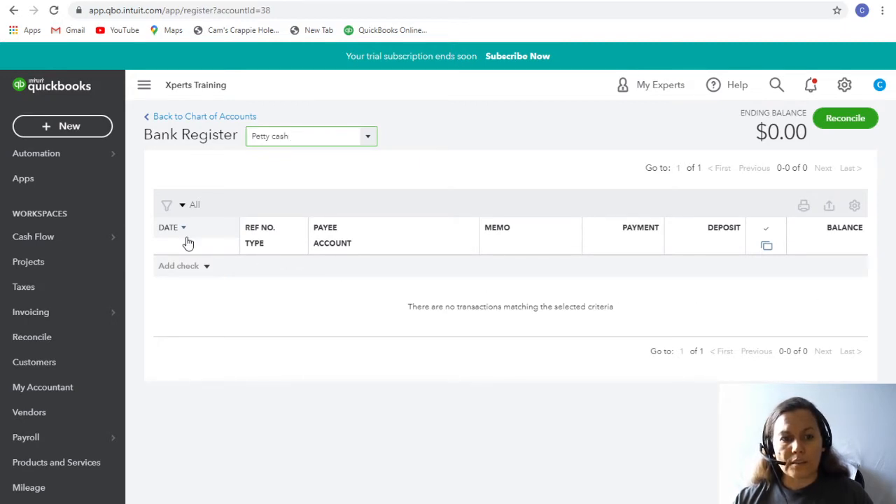
pyautogui.moveTo(206, 268)
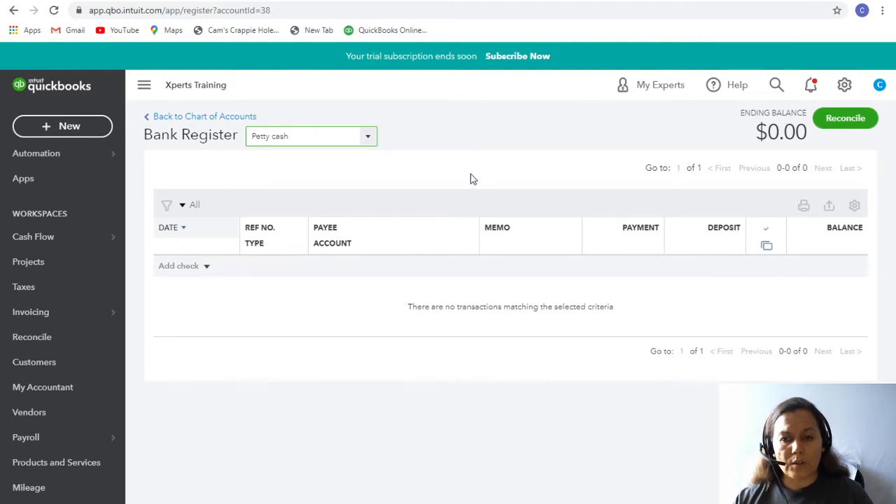
# Step: Open the New transaction menu from the empty Petty cash register
pyautogui.click(61, 126)
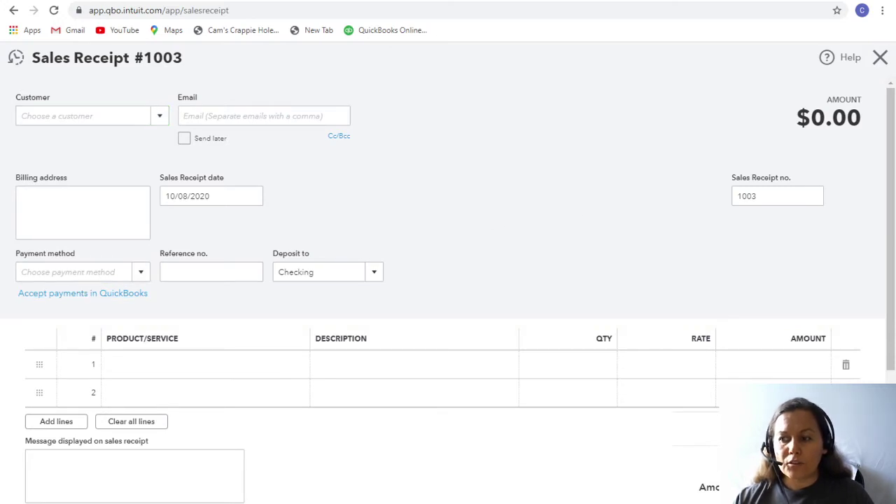
pyautogui.moveTo(395, 116)
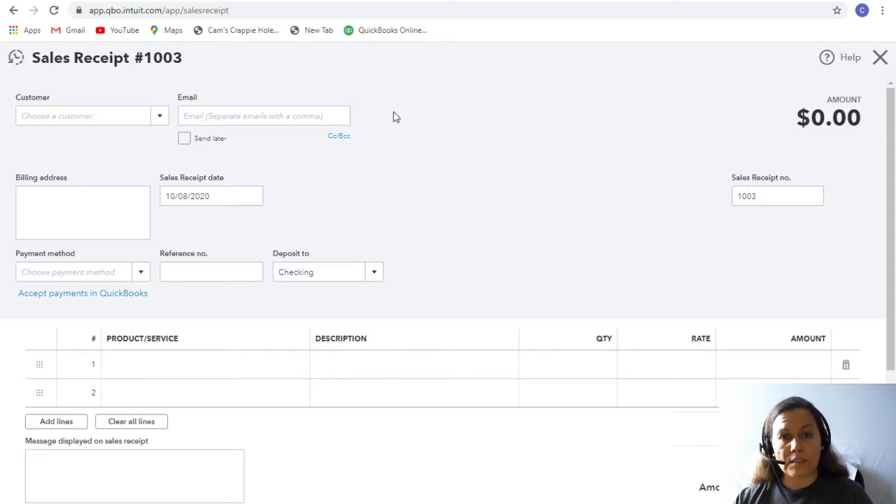
pyautogui.moveTo(399, 116)
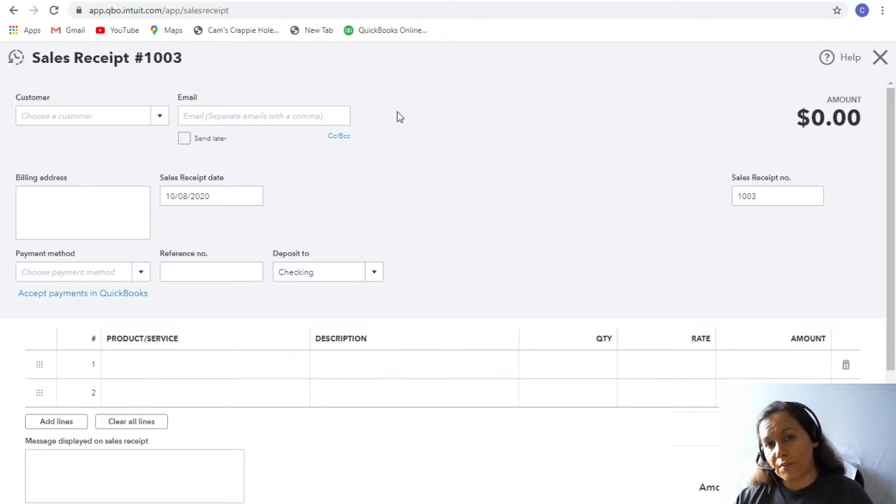
pyautogui.moveTo(411, 117)
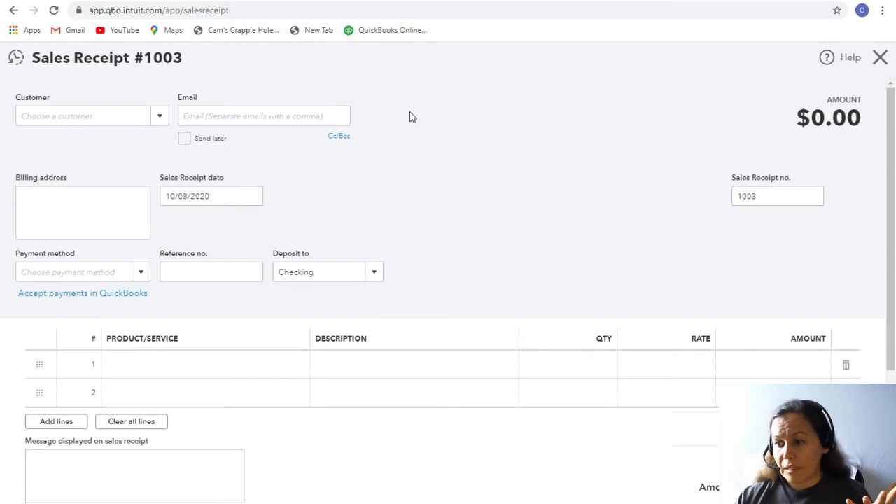
pyautogui.moveTo(427, 114)
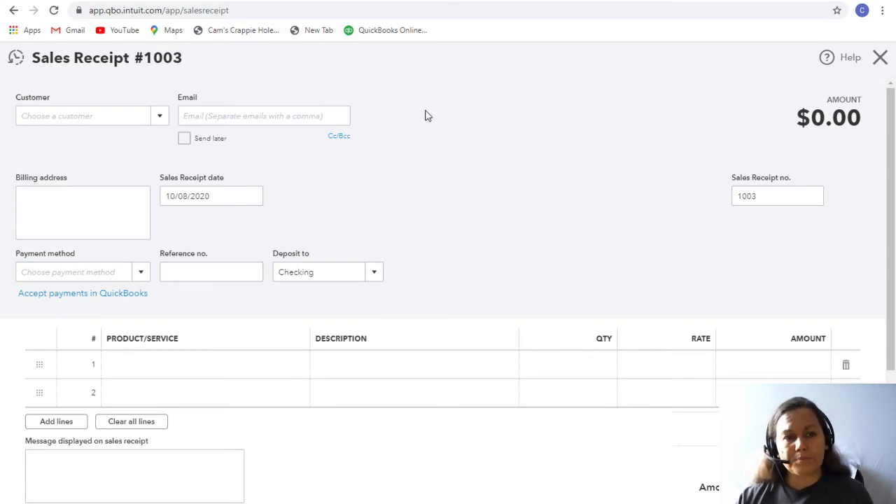
pyautogui.moveTo(490, 180)
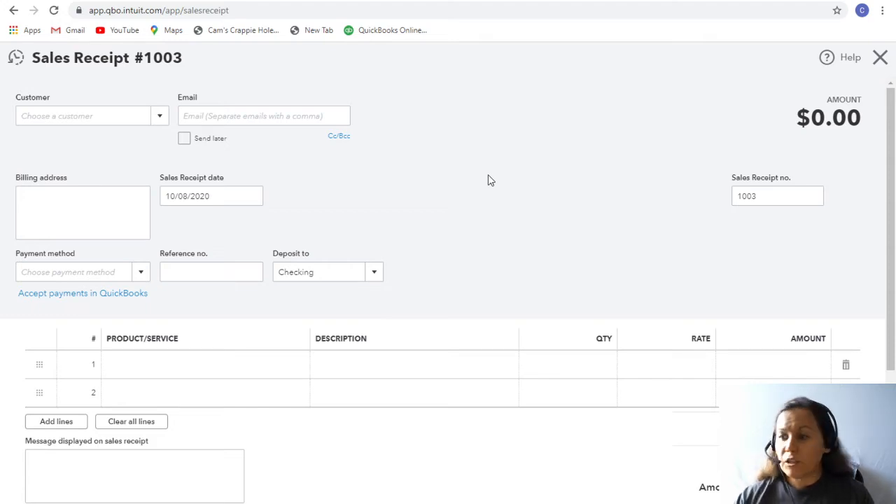
# Step: Start sales receipt #1003 and check its 10/08/2020 date
pyautogui.click(203, 195)
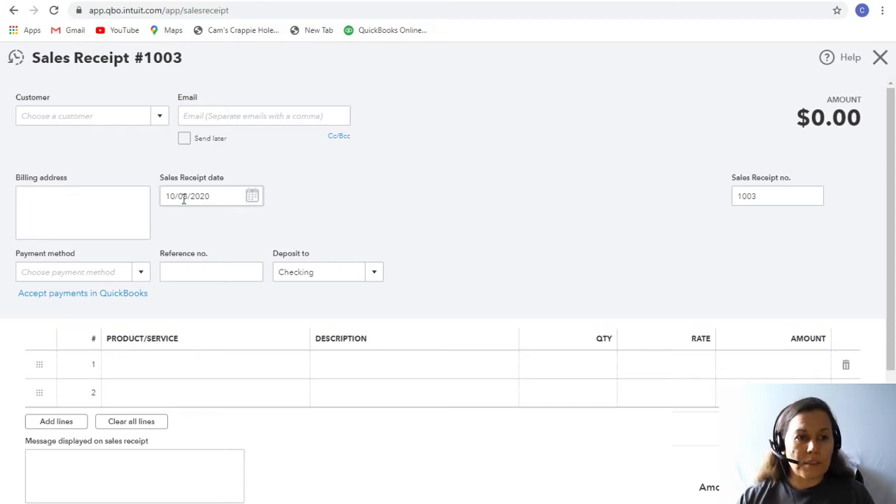
pyautogui.click(84, 115)
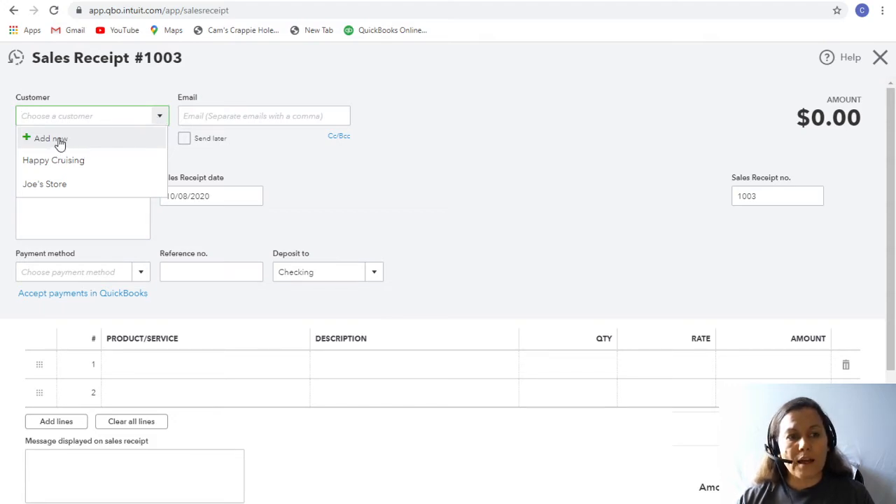
# Step: Add the new customer 'Daily Cash Sales' and select it on the receipt
pyautogui.click(100, 148)
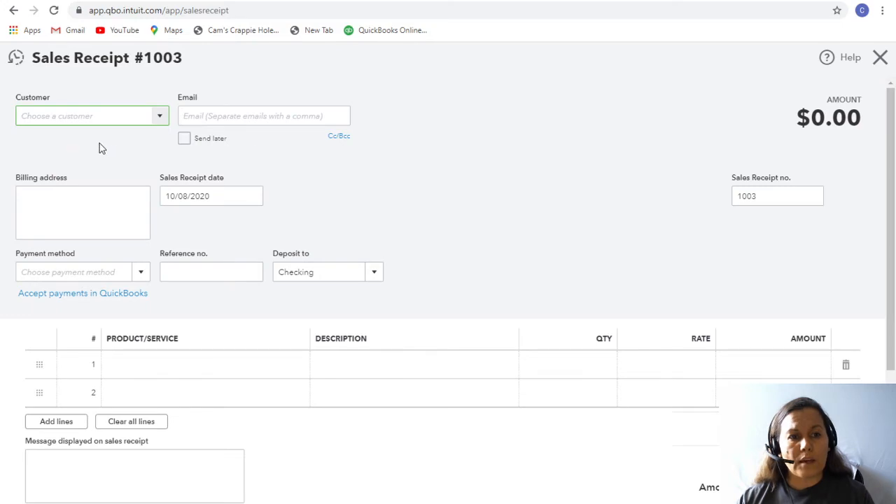
pyautogui.click(87, 115)
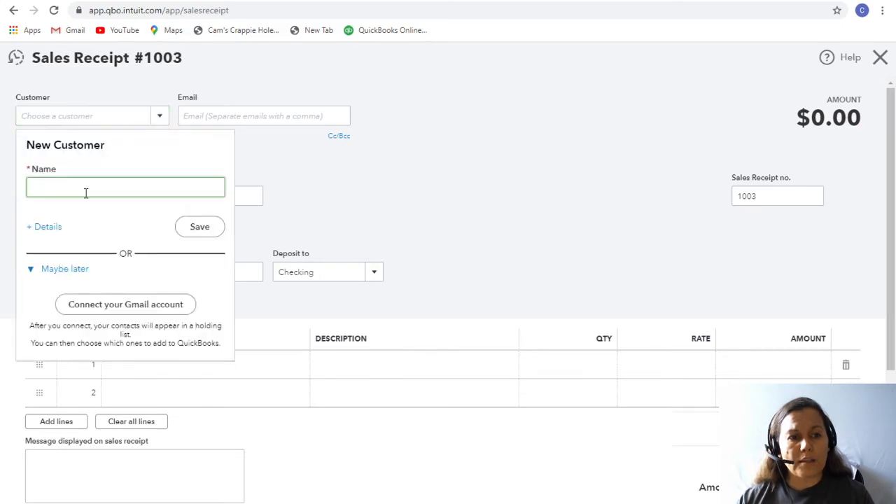
pyautogui.write('Daily Cash Sales')
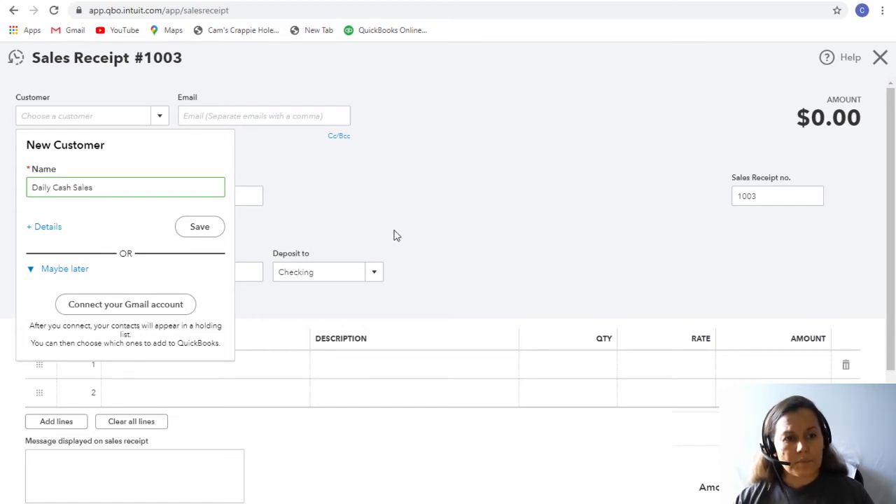
pyautogui.click(199, 226)
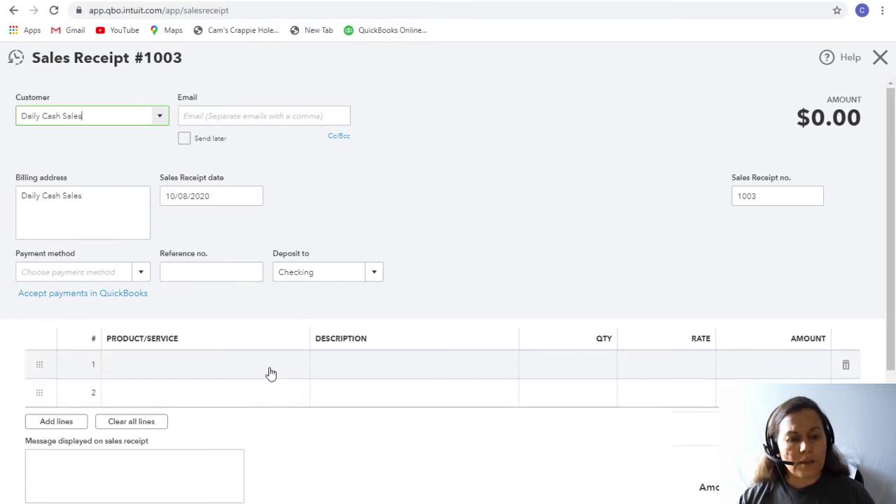
# Step: Add a $500 Sales line and deposit the receipt into Petty cash
pyautogui.click(202, 364)
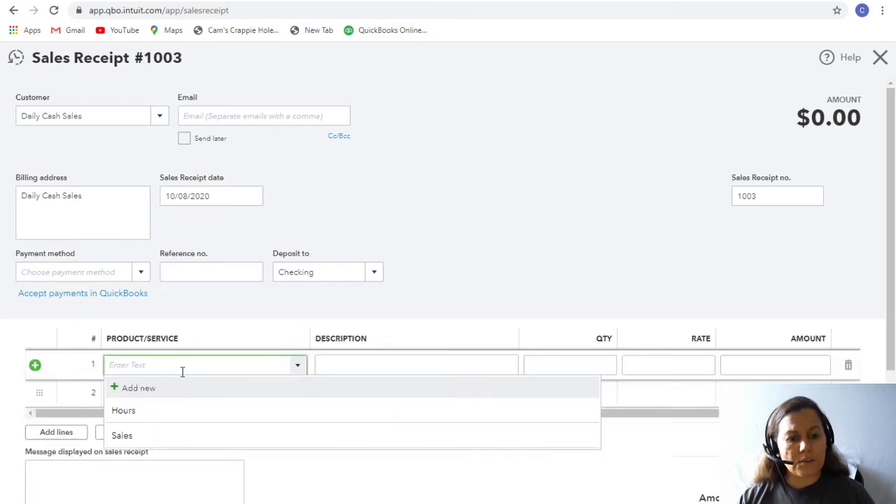
pyautogui.click(124, 434)
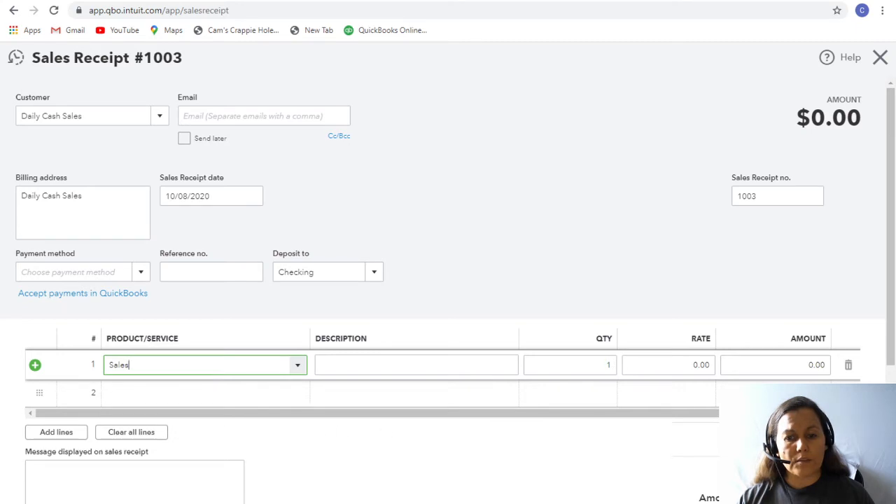
pyautogui.click(798, 365)
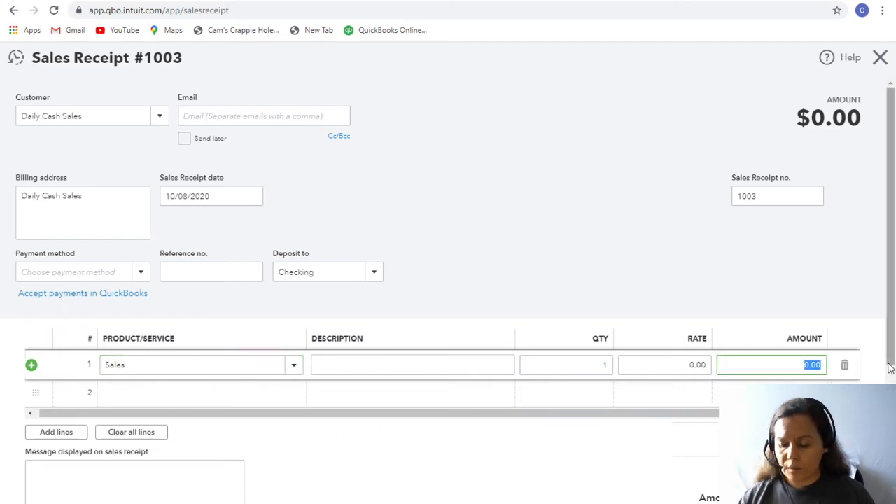
pyautogui.write('100')
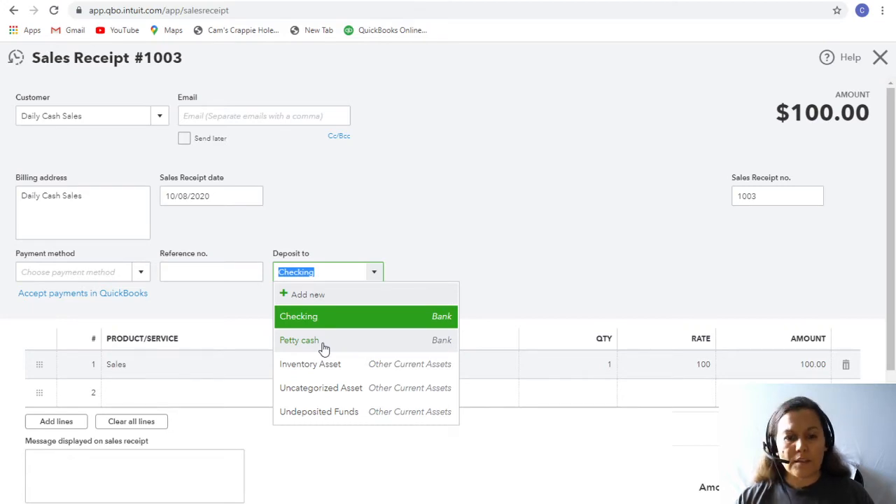
pyautogui.moveTo(310, 344)
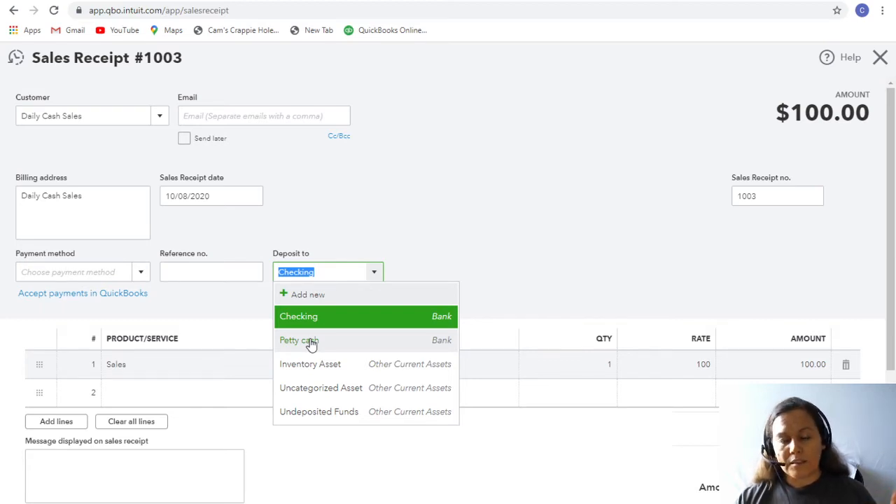
pyautogui.moveTo(310, 343)
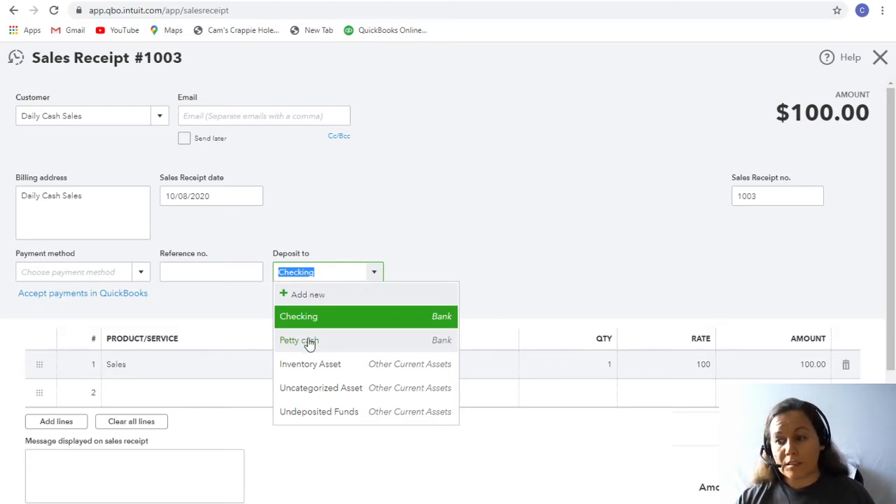
pyautogui.click(298, 340)
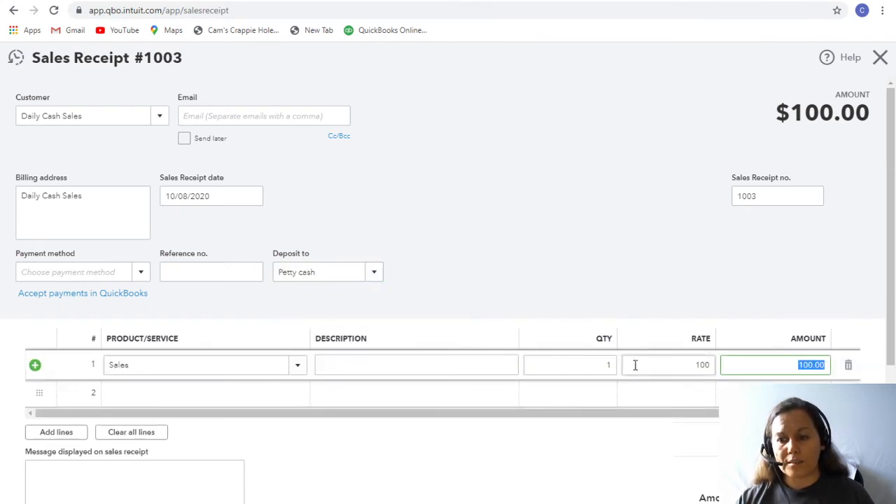
pyautogui.write('500')
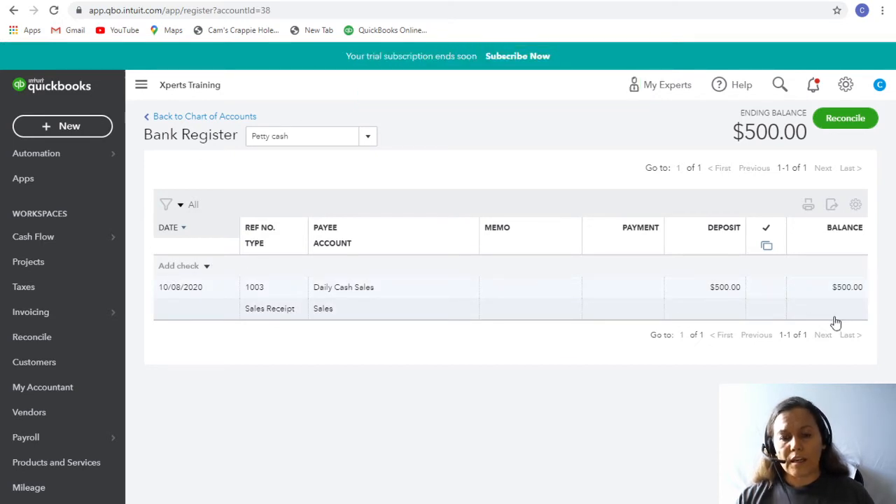
pyautogui.moveTo(640, 365)
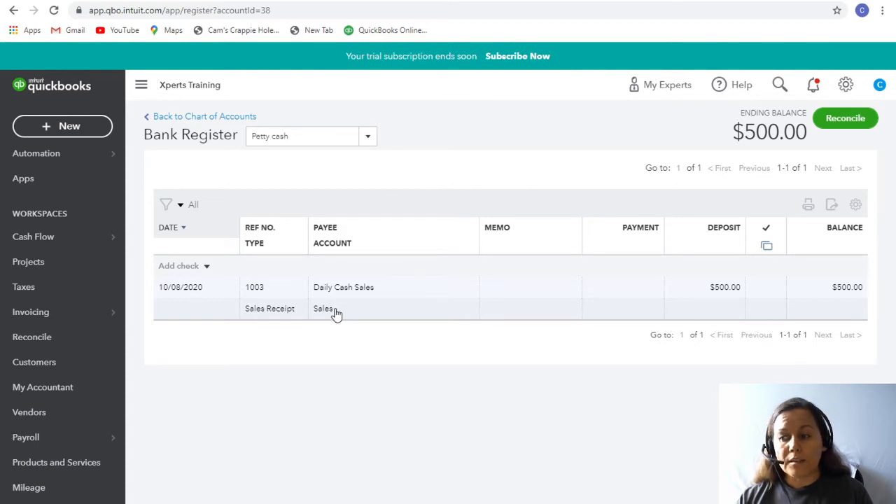
pyautogui.moveTo(44, 126)
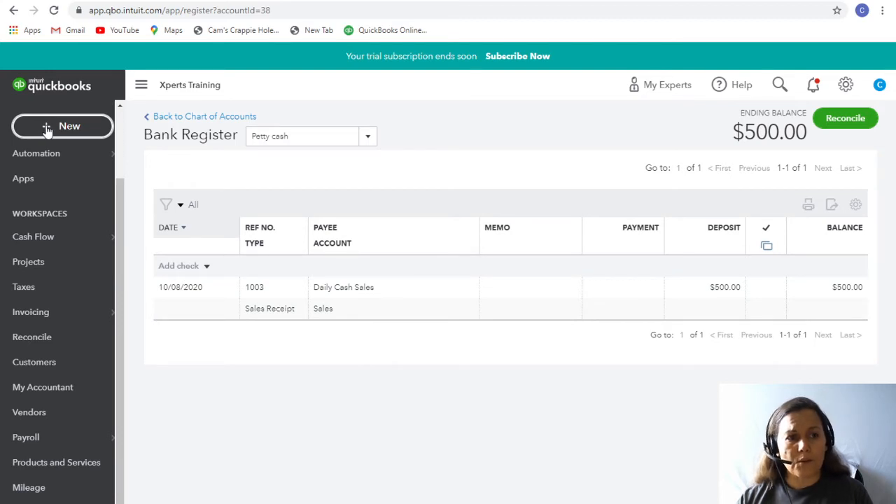
pyautogui.moveTo(232, 292)
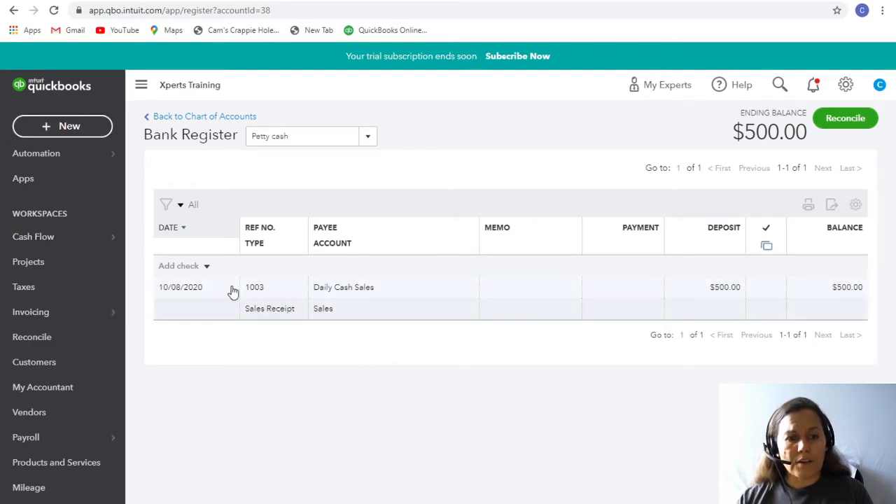
# Step: Start a new expense and add David as a new payee
pyautogui.click(62, 126)
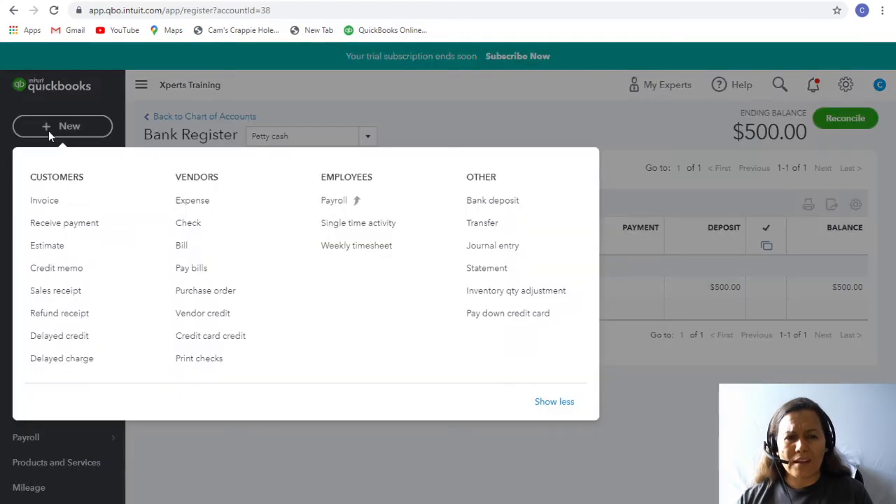
pyautogui.moveTo(195, 205)
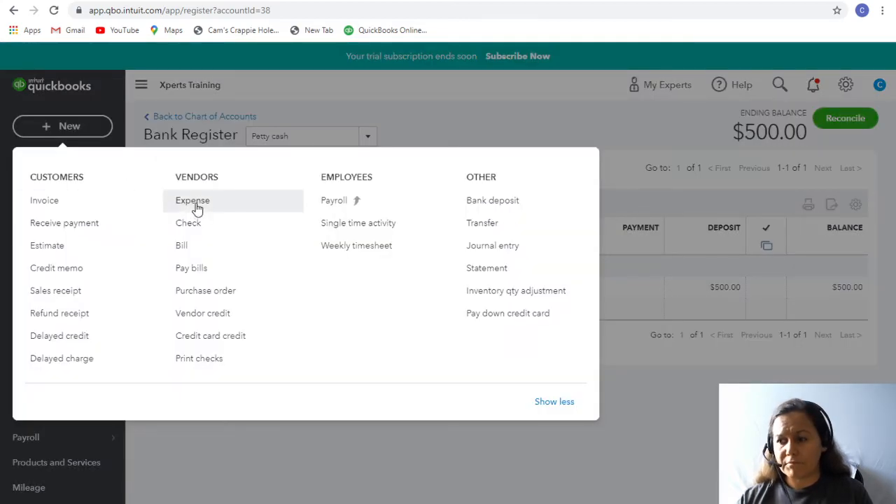
pyautogui.click(192, 201)
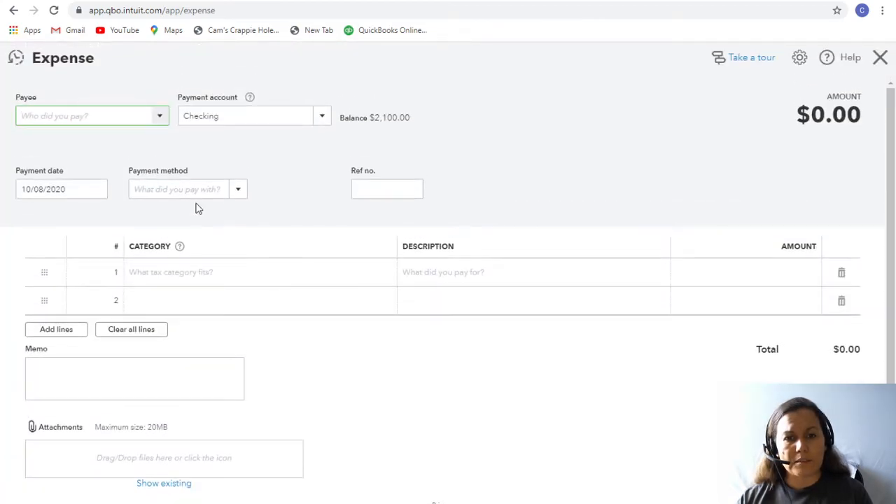
pyautogui.click(91, 116)
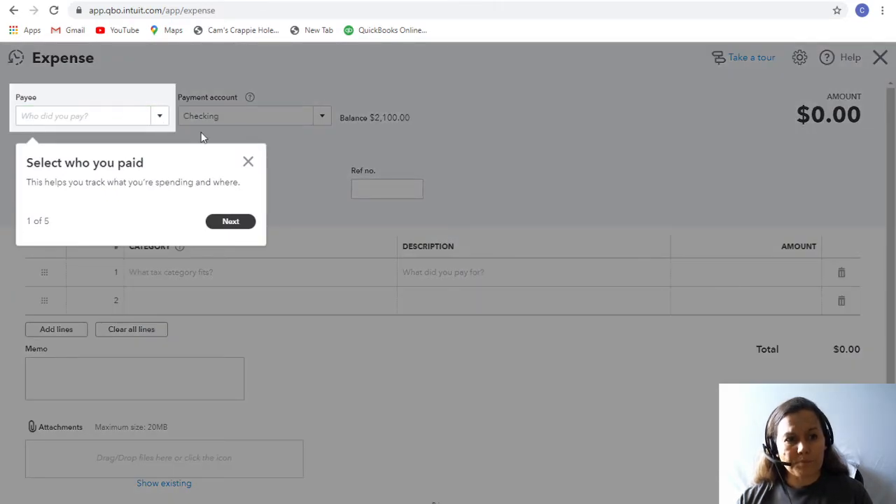
pyautogui.click(248, 162)
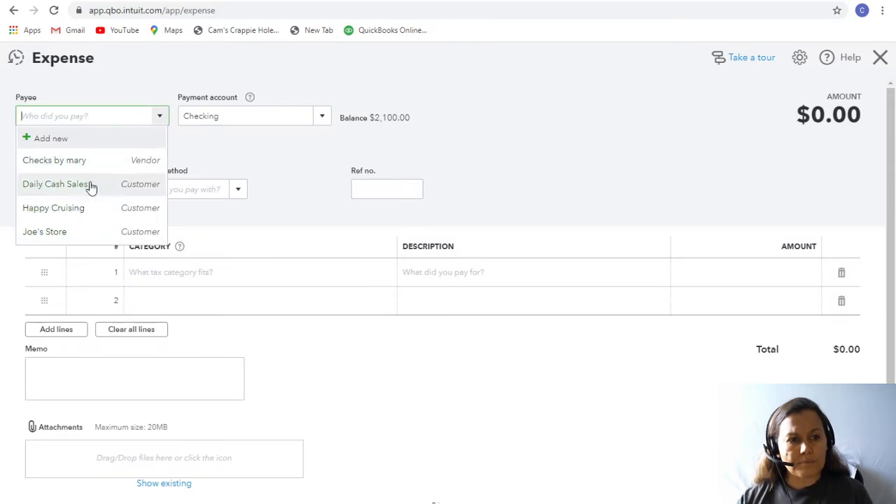
pyautogui.click(51, 138)
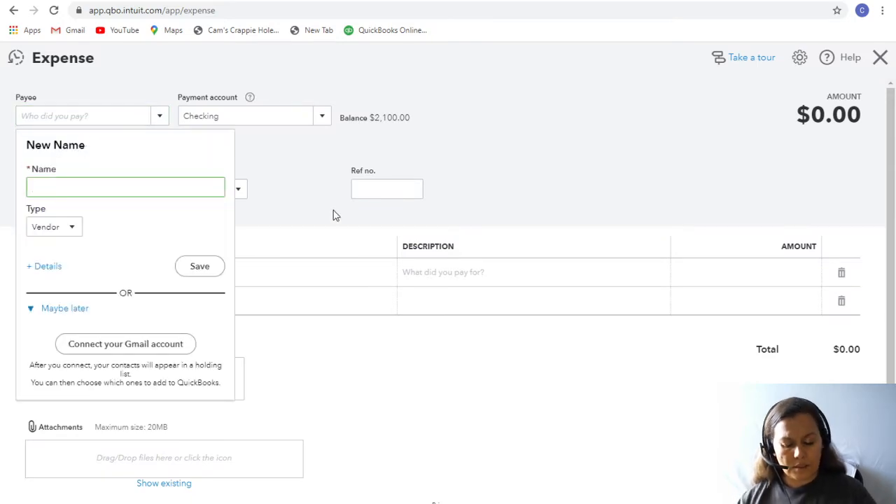
pyautogui.write('Jo')
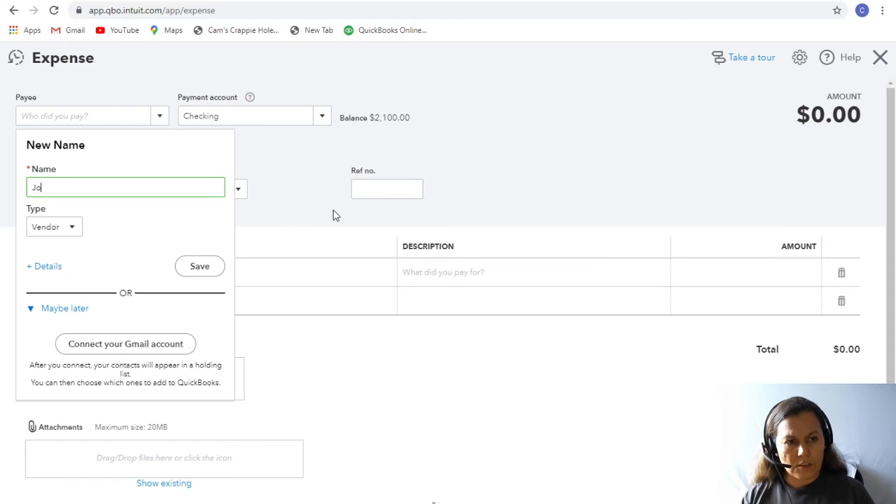
pyautogui.write('David')
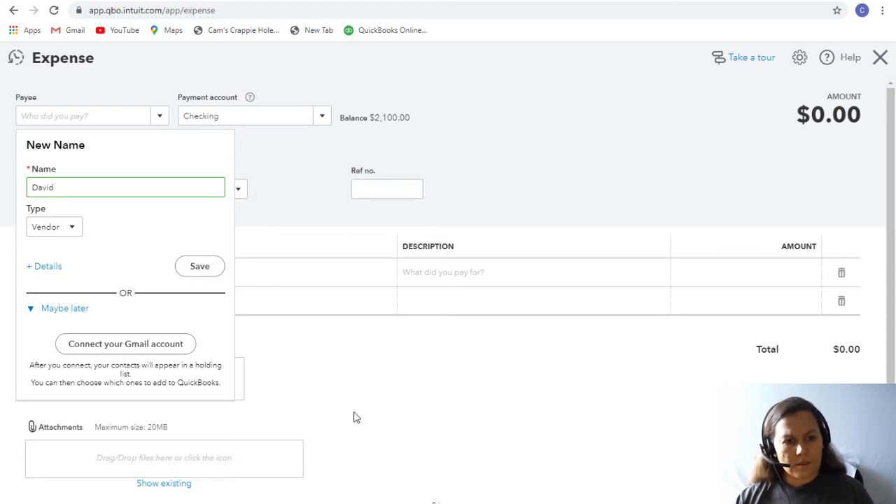
pyautogui.click(199, 266)
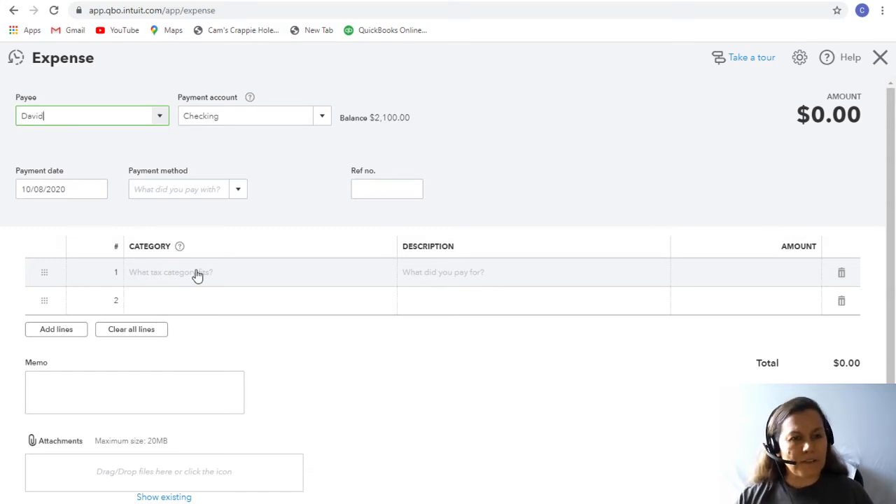
pyautogui.moveTo(188, 283)
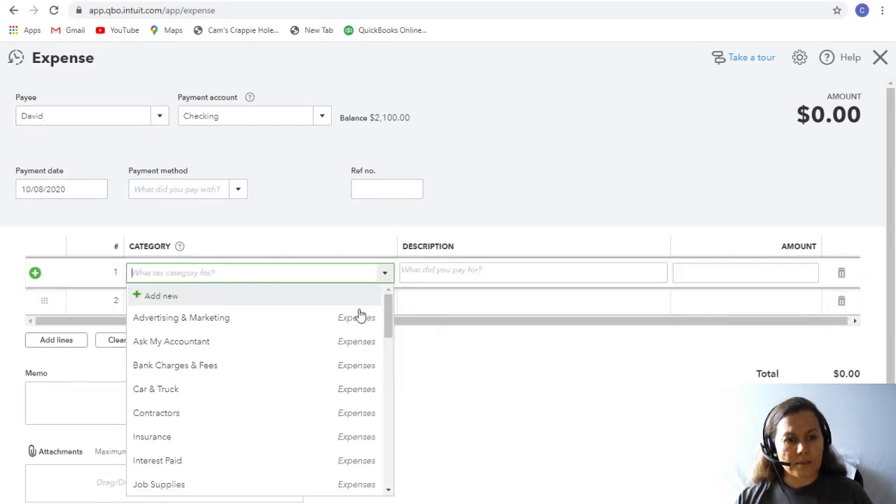
# Step: Charge the expense to Contractors with a $100 amount
pyautogui.scroll(-3)
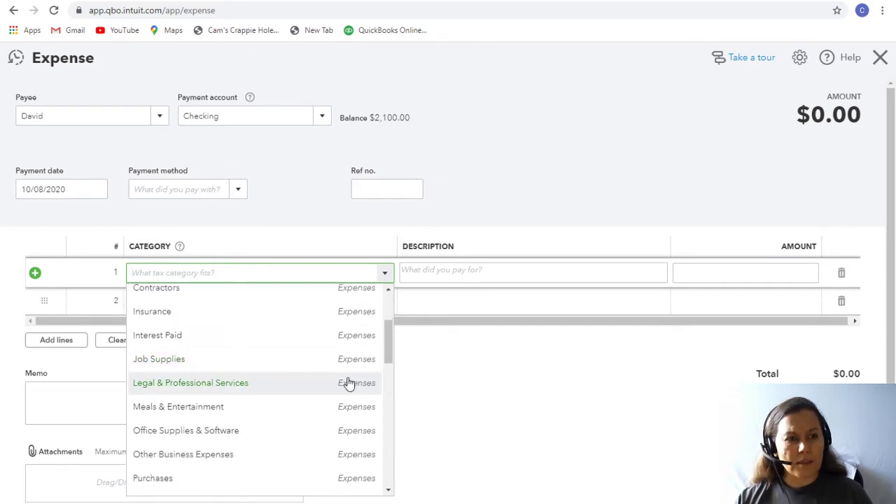
pyautogui.scroll(-3)
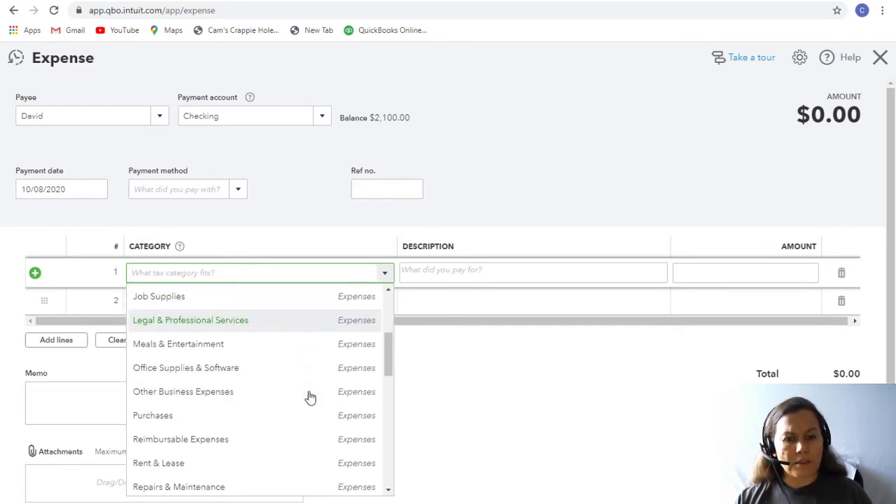
pyautogui.scroll(-3)
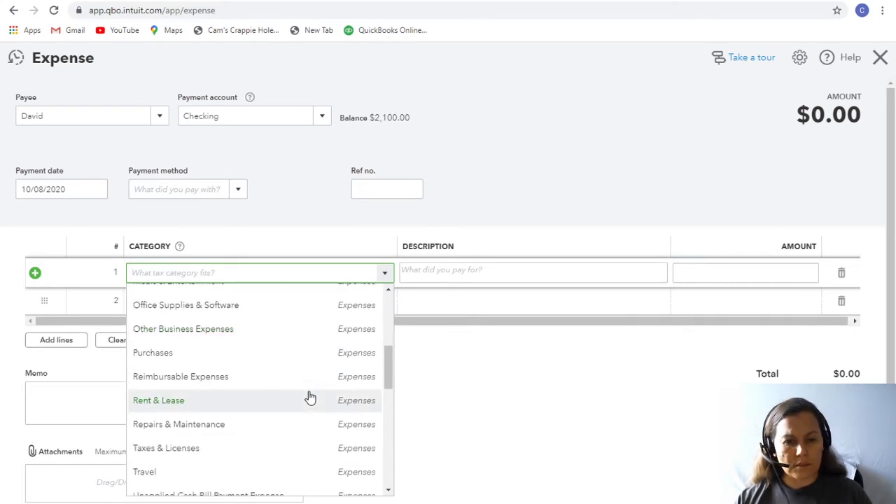
pyautogui.scroll(-3)
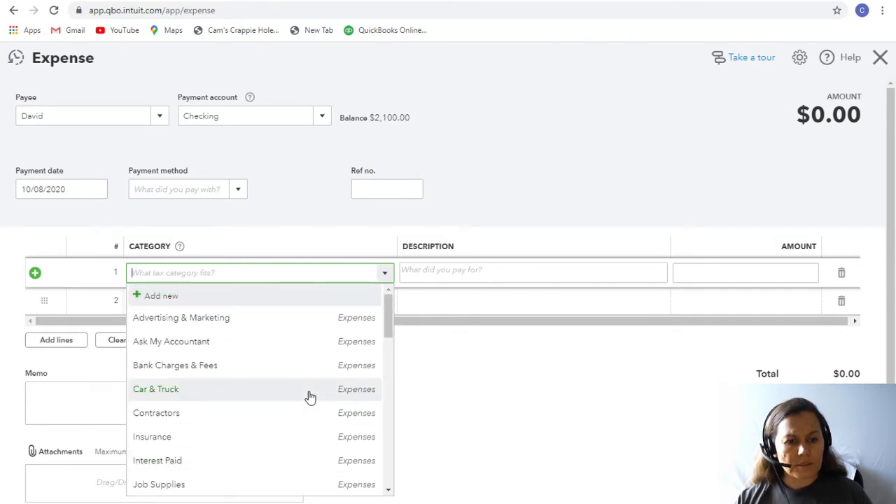
pyautogui.click(156, 413)
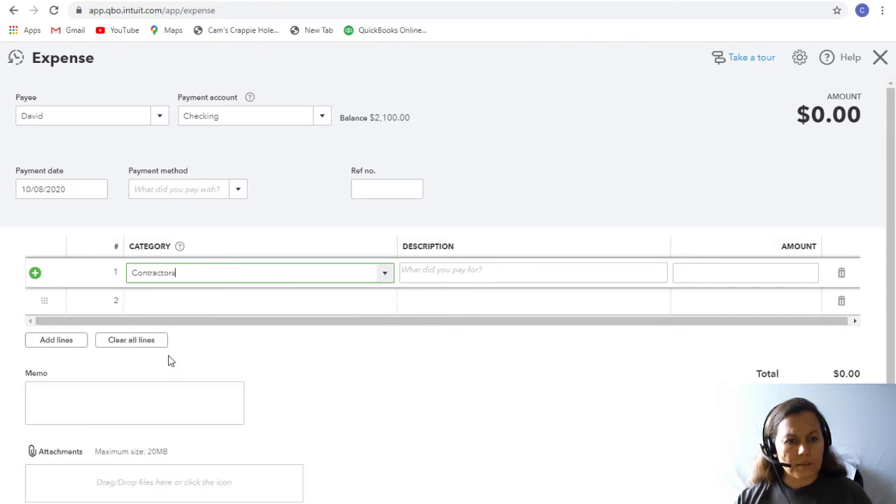
pyautogui.click(746, 273)
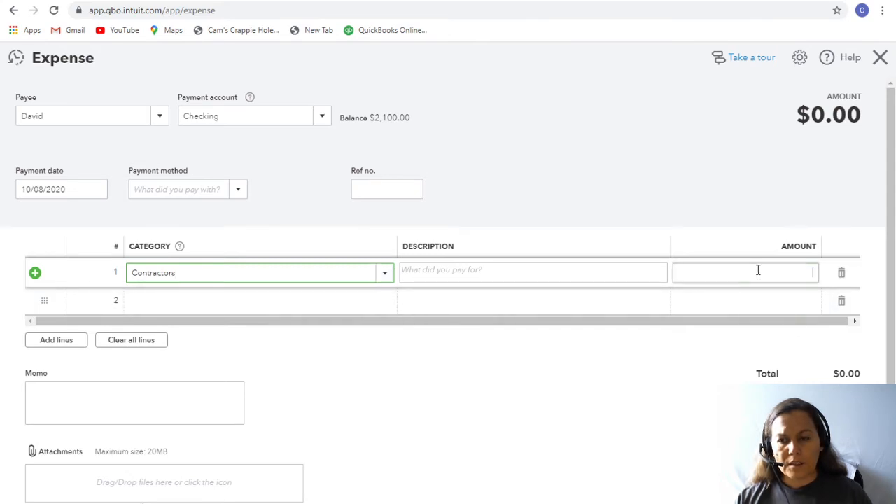
pyautogui.write('100')
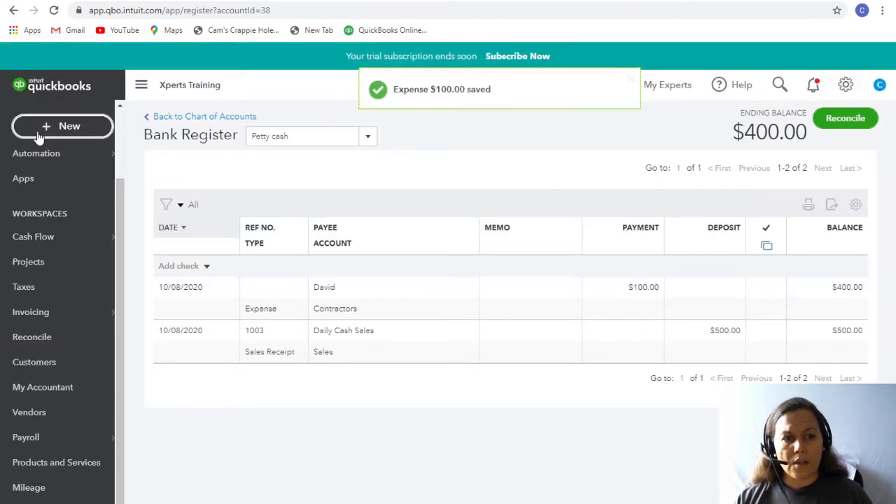
pyautogui.moveTo(51, 129)
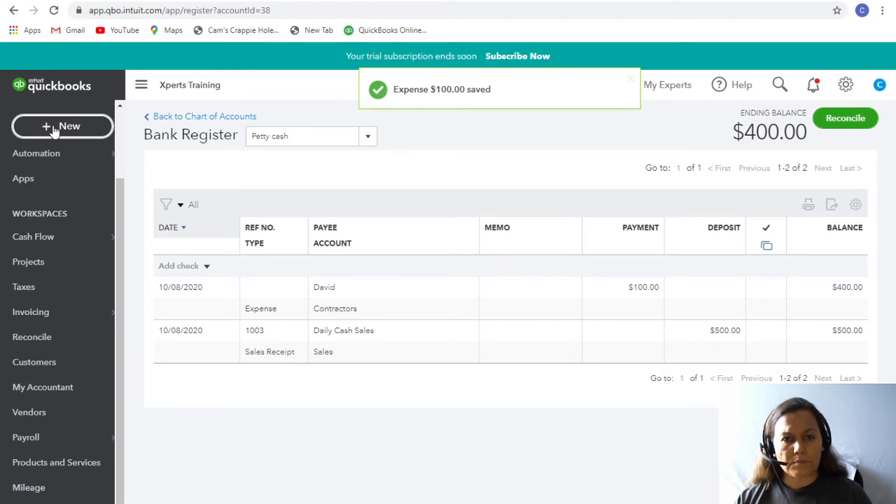
# Step: Start another expense and add Will as a new vendor payee
pyautogui.click(61, 126)
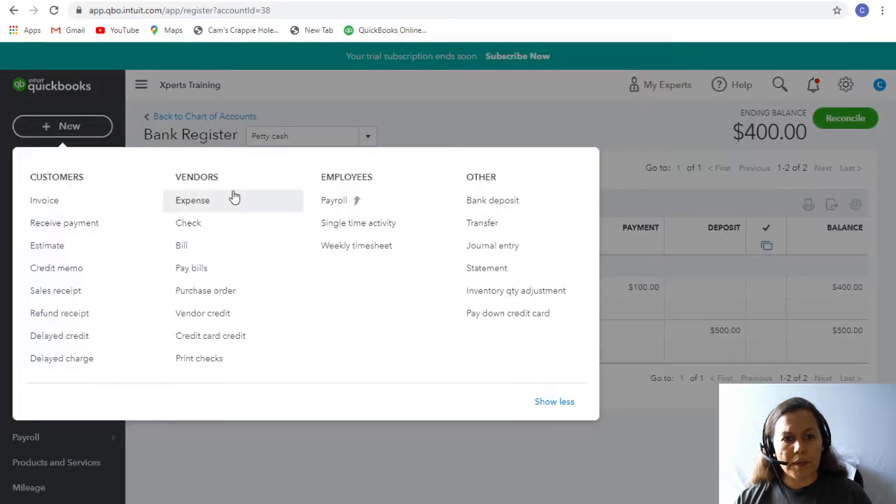
pyautogui.click(191, 200)
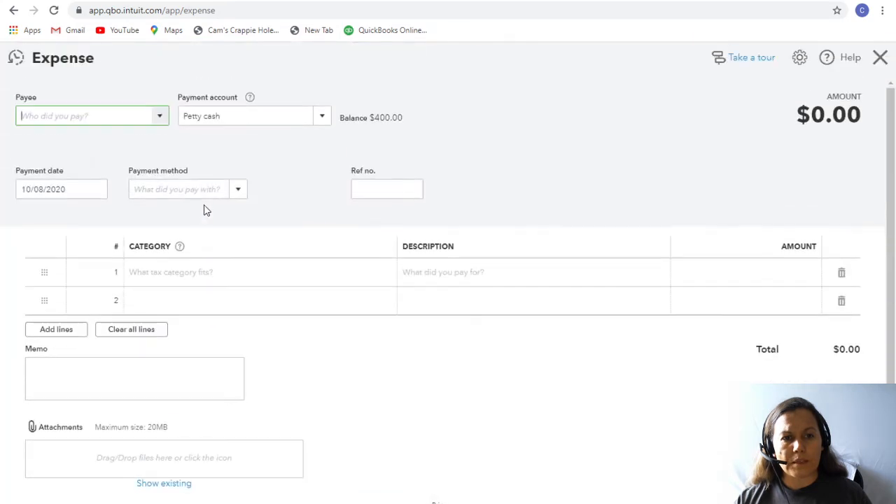
pyautogui.moveTo(310, 298)
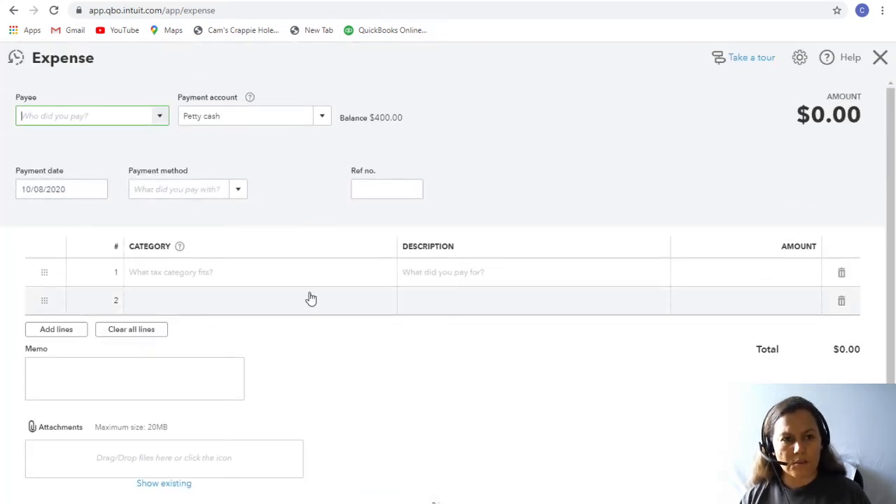
pyautogui.write('will')
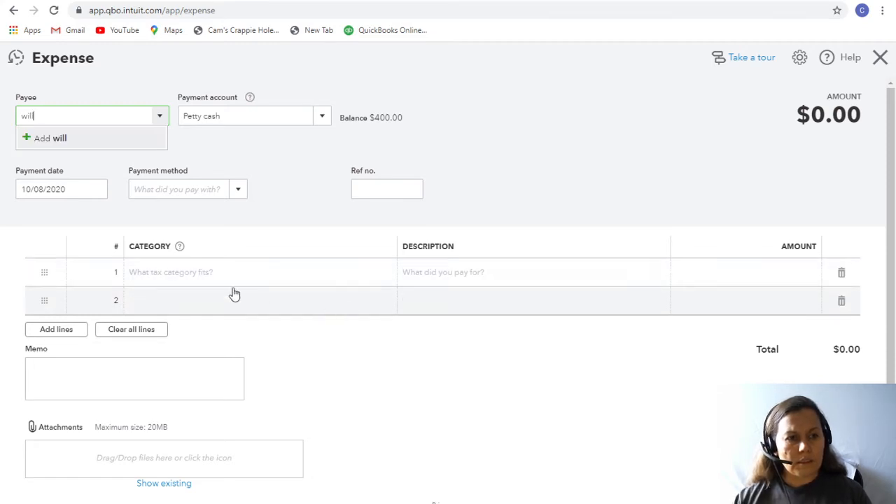
pyautogui.click(50, 138)
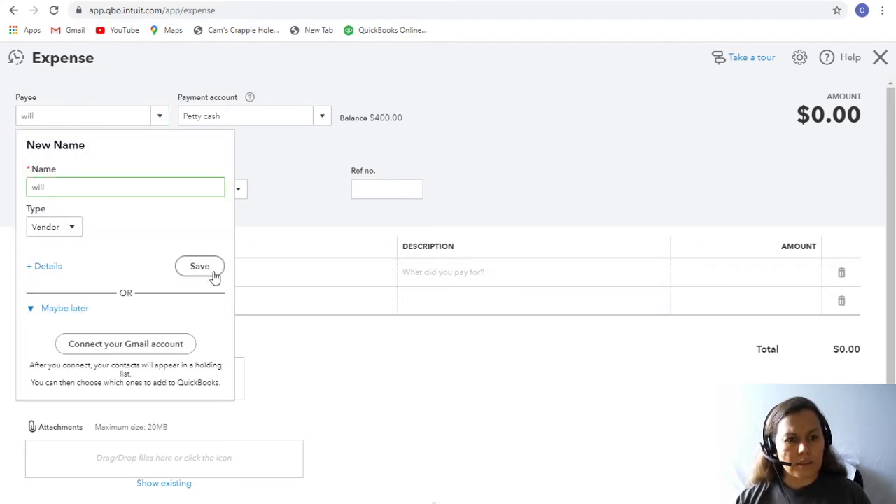
pyautogui.click(199, 265)
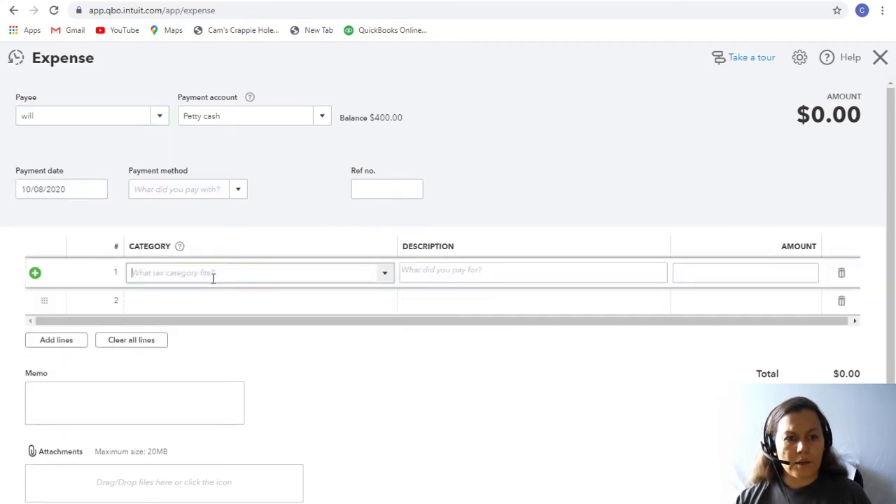
# Step: Charge $100 to the Contractors category
pyautogui.click(259, 273)
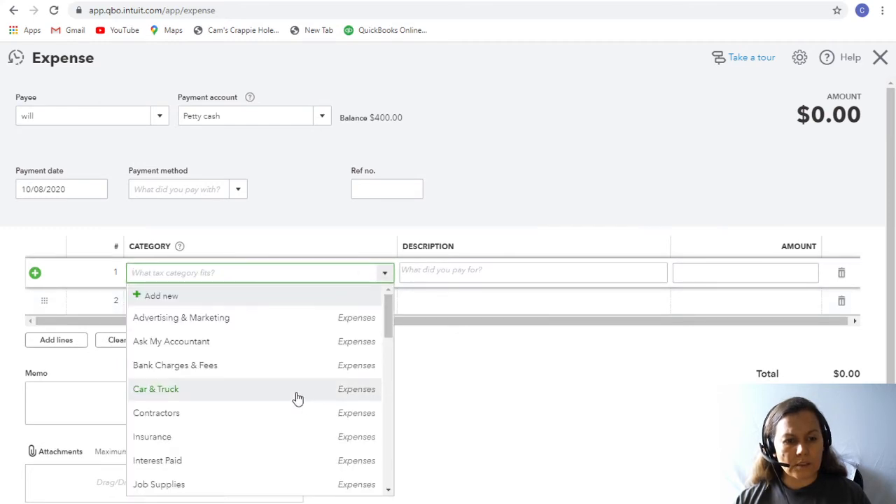
pyautogui.click(156, 413)
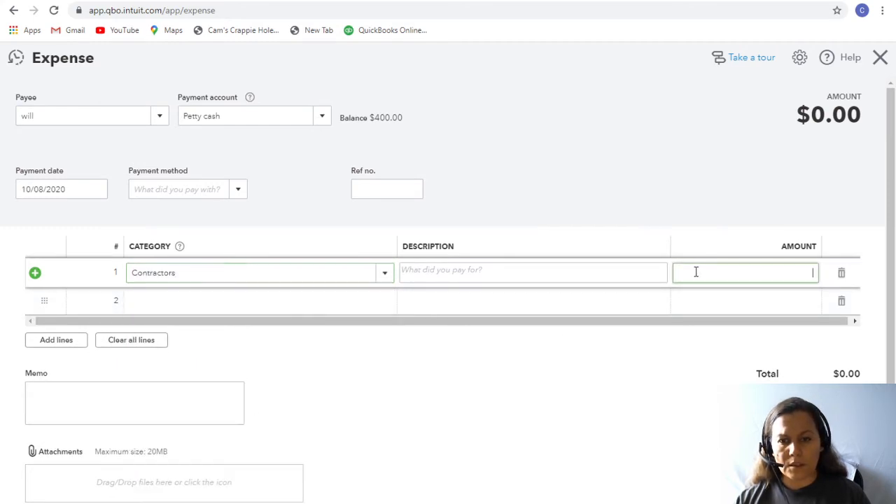
pyautogui.write('100')
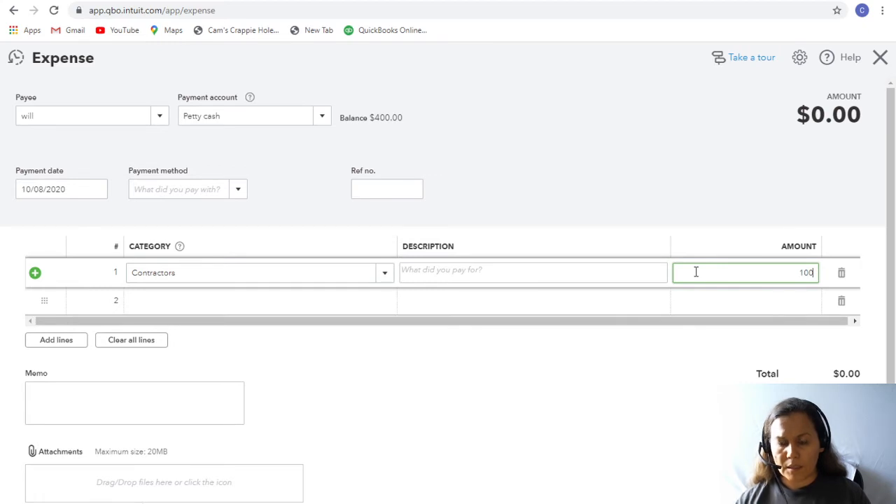
pyautogui.press('Tab')
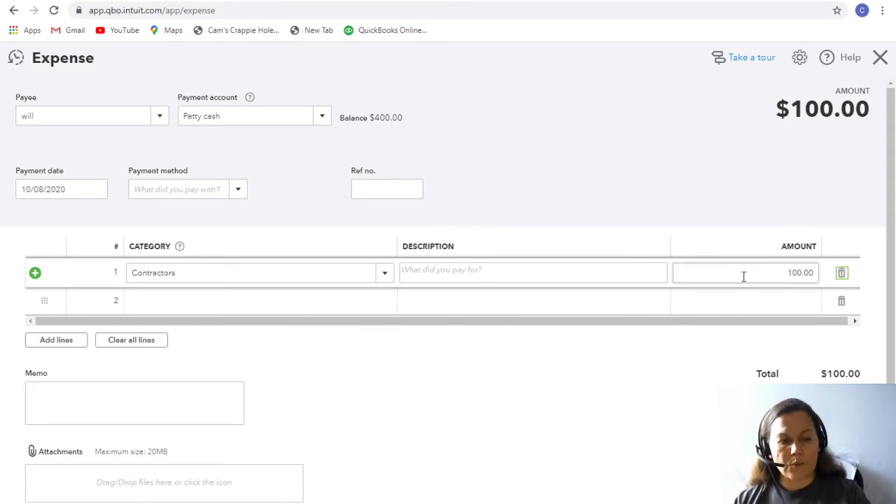
pyautogui.moveTo(740, 380)
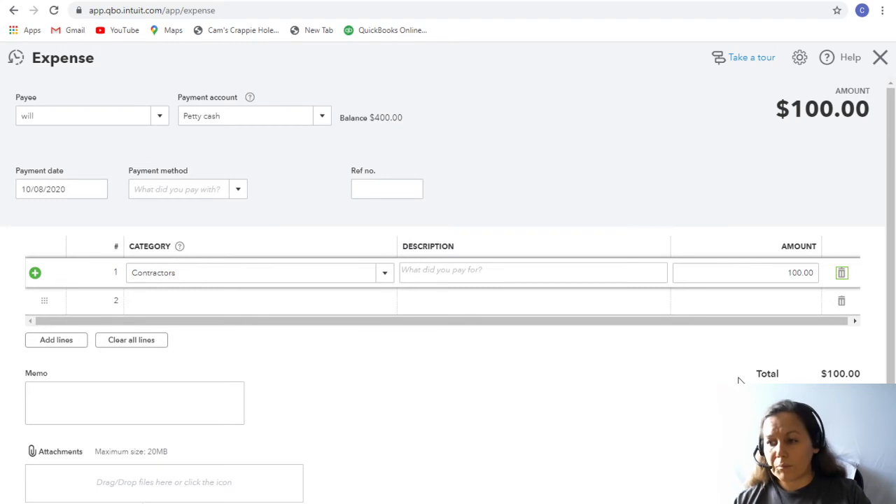
pyautogui.scroll(-3)
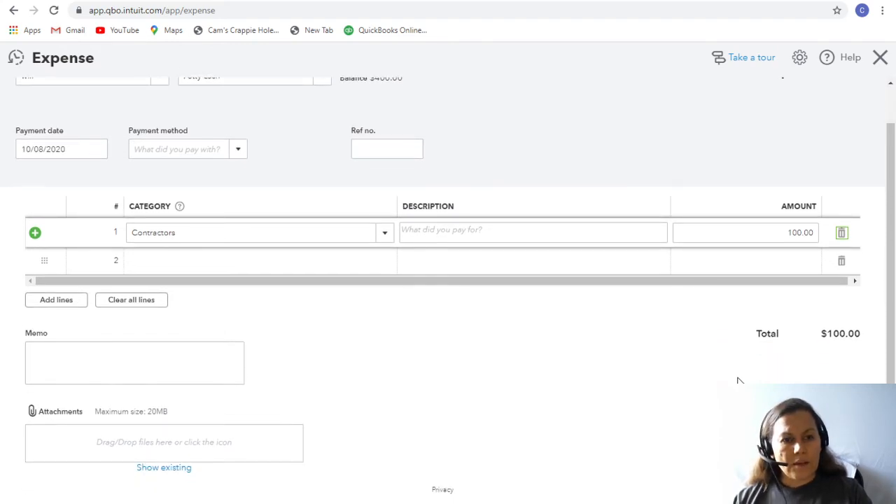
pyautogui.scroll(3)
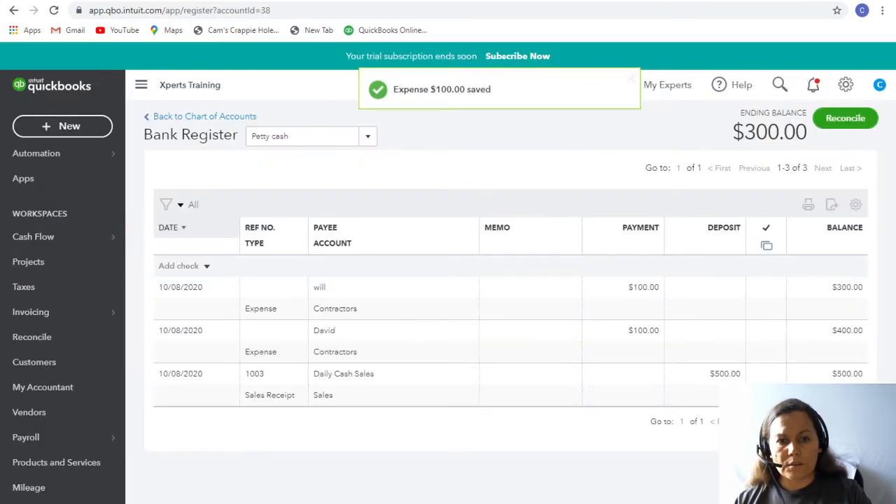
# Step: Enter a $50 Walmart expense under Job Supplies
pyautogui.click(62, 126)
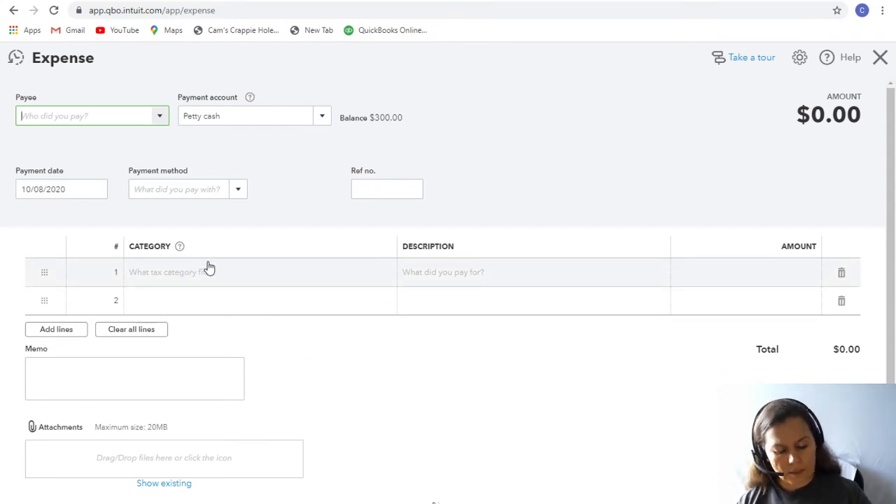
pyautogui.write('walmart')
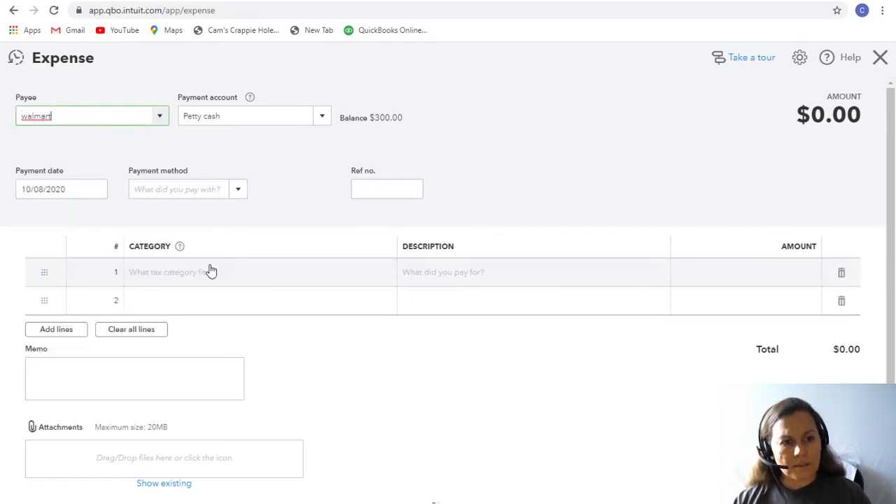
pyautogui.click(217, 273)
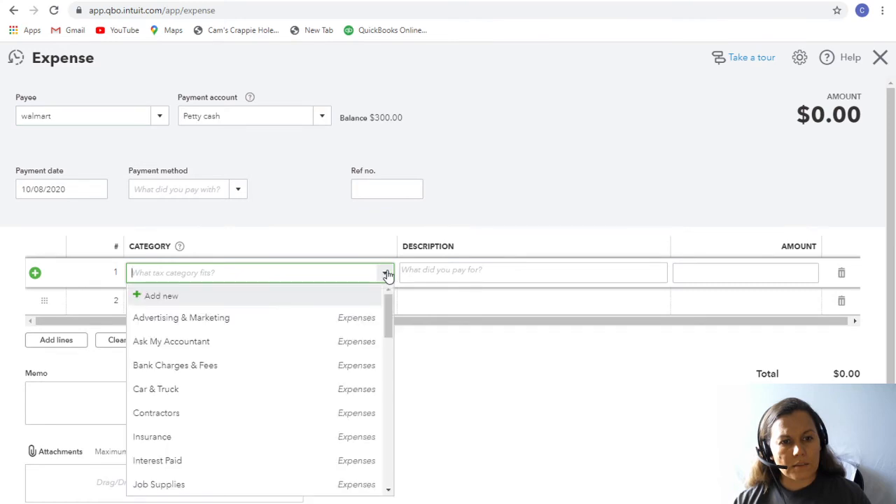
pyautogui.moveTo(331, 420)
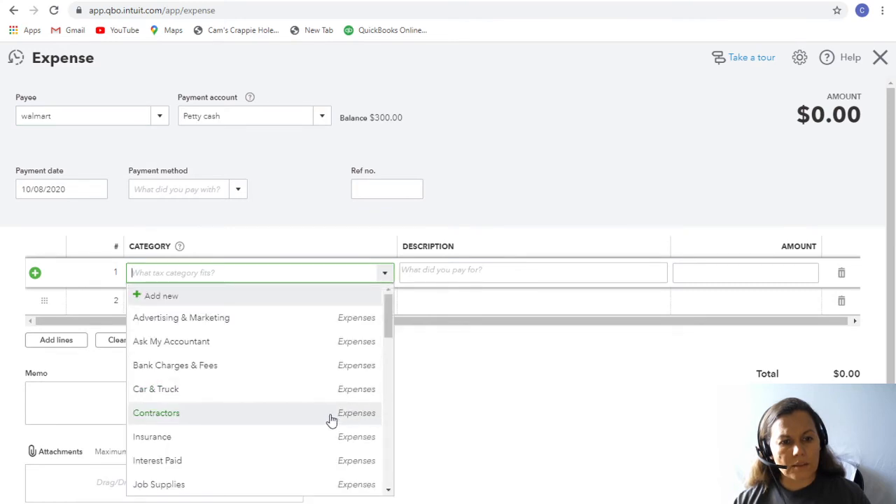
pyautogui.click(155, 483)
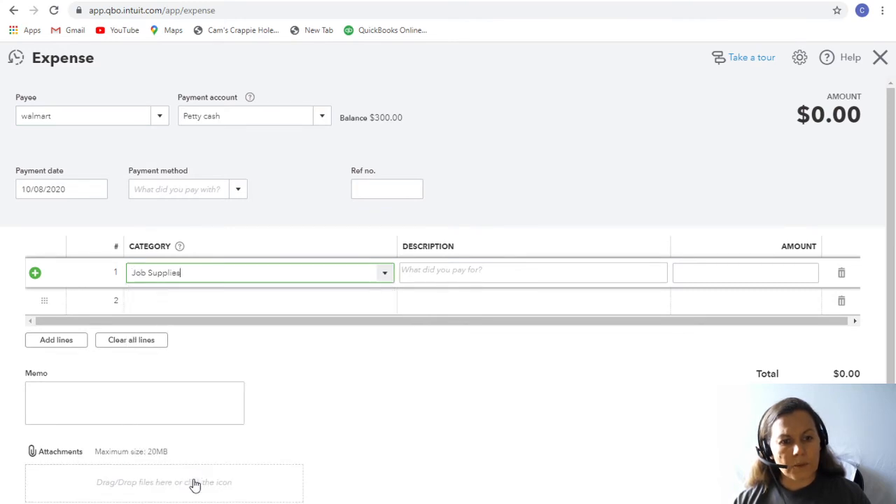
pyautogui.click(745, 273)
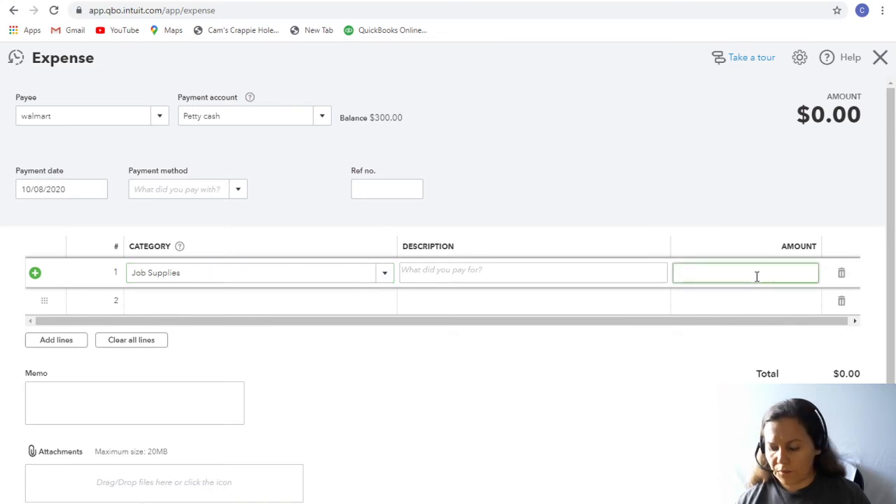
pyautogui.write('50')
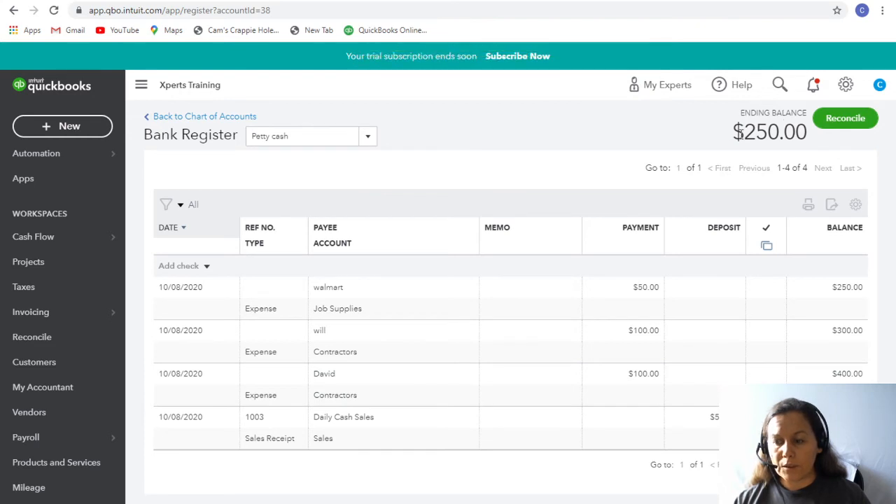
pyautogui.moveTo(677, 121)
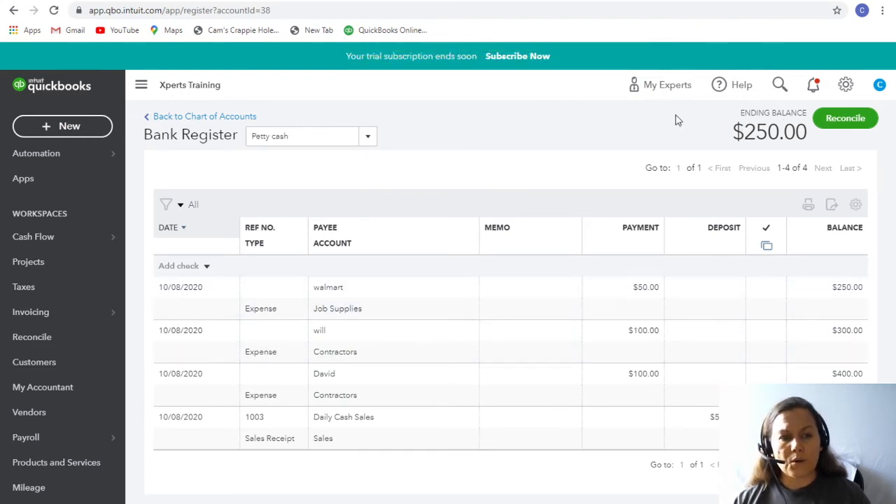
pyautogui.moveTo(632, 203)
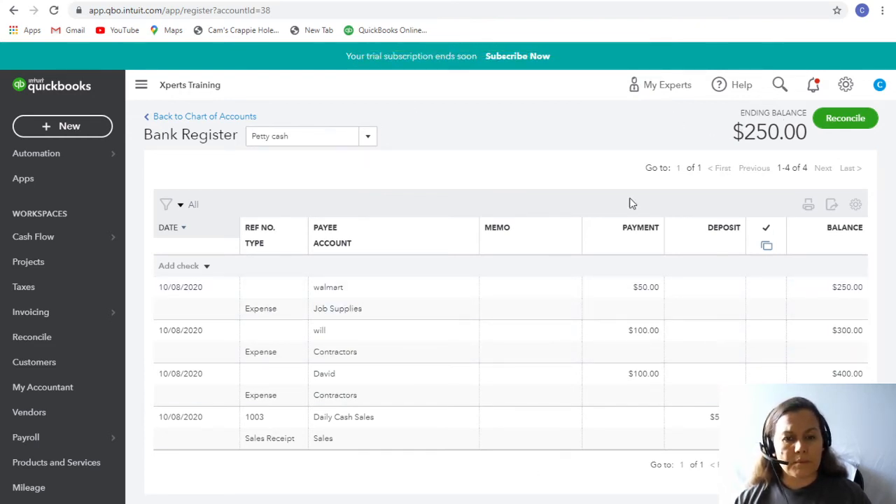
pyautogui.moveTo(658, 202)
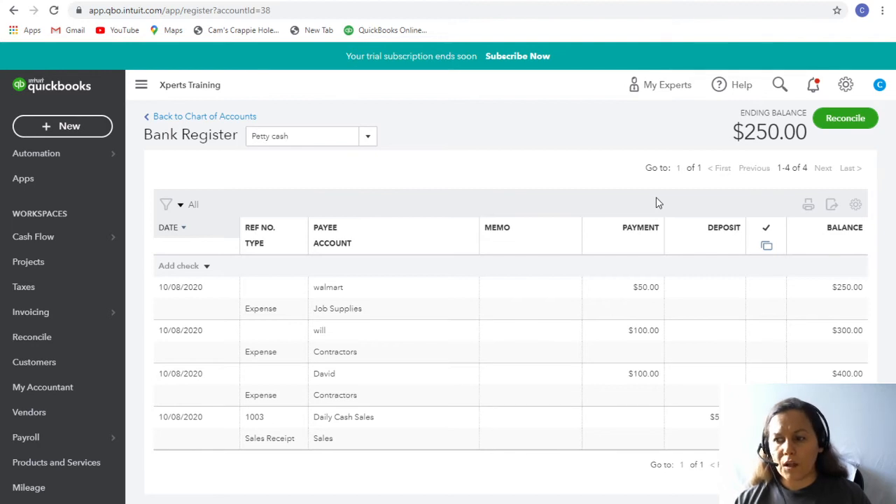
# Step: Start a new sales receipt for customer Daily Cash Sales
pyautogui.click(62, 126)
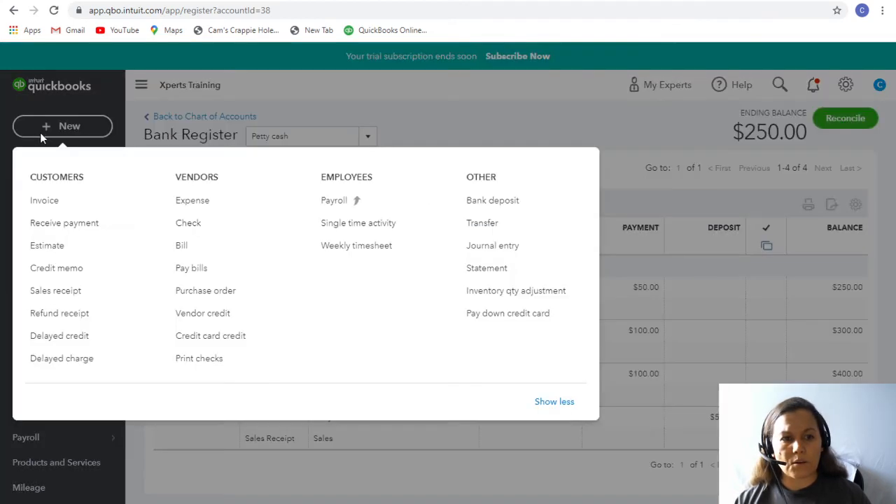
pyautogui.moveTo(70, 301)
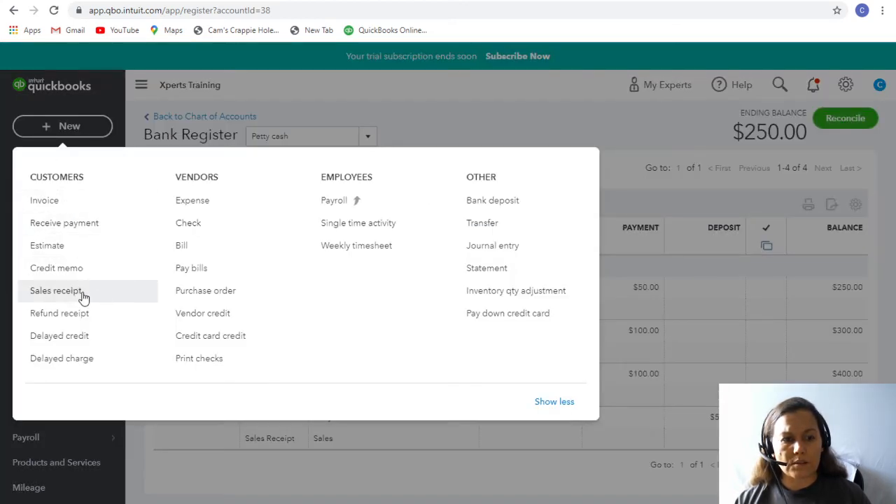
pyautogui.click(55, 291)
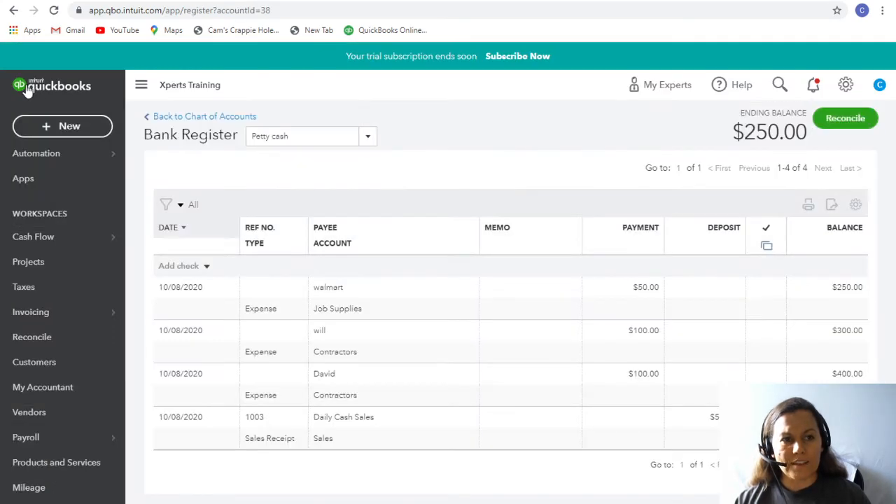
pyautogui.click(61, 126)
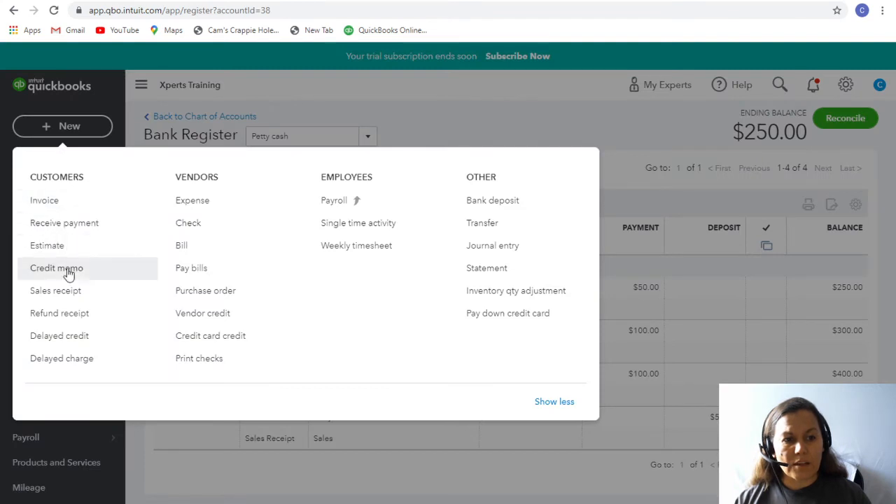
pyautogui.click(55, 291)
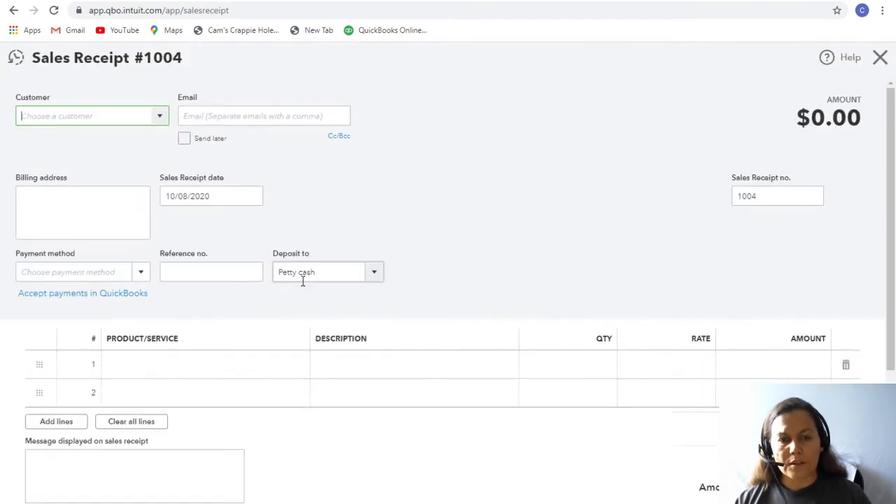
pyautogui.click(91, 116)
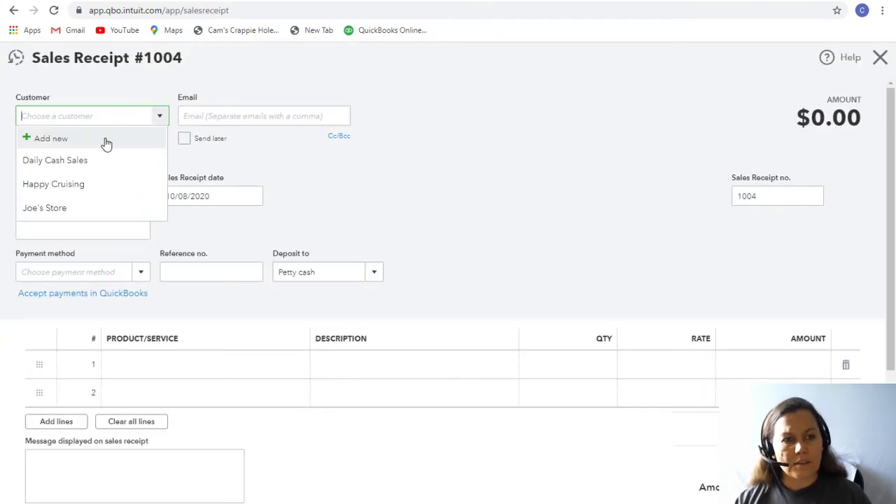
pyautogui.click(55, 160)
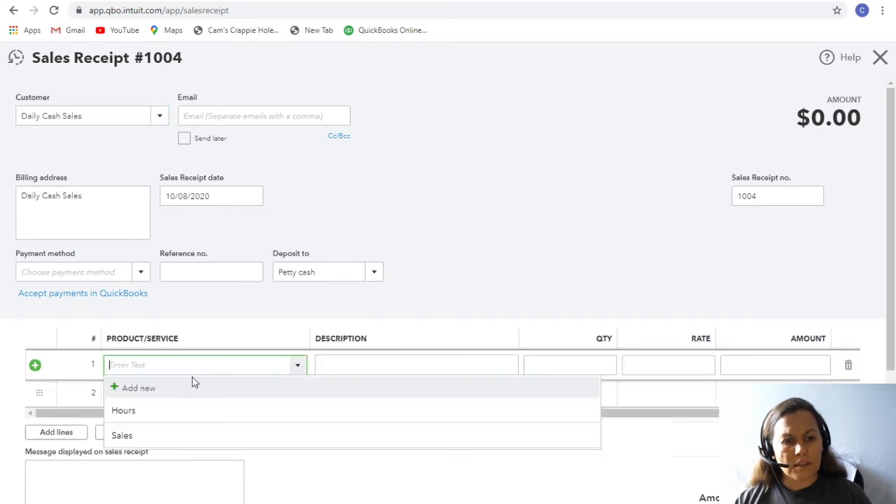
# Step: Add a $100 Sales line and deposit it into Petty cash
pyautogui.click(123, 434)
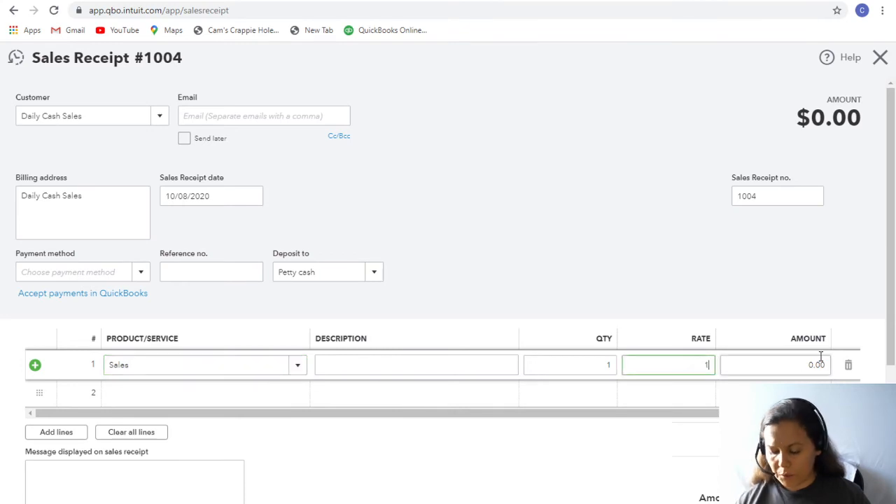
pyautogui.write('100')
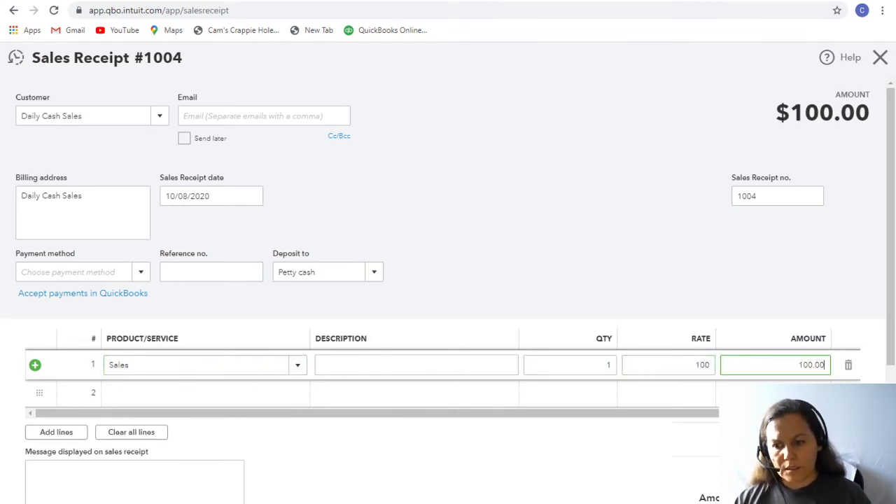
pyautogui.moveTo(237, 183)
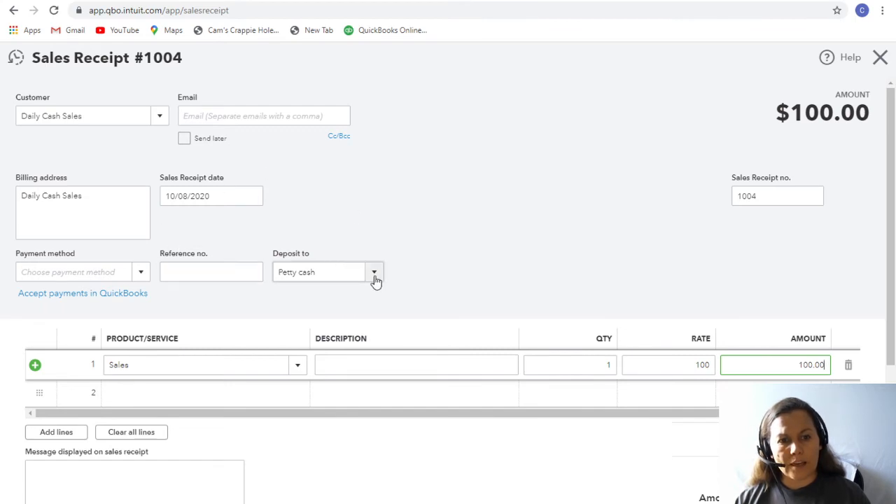
pyautogui.click(373, 271)
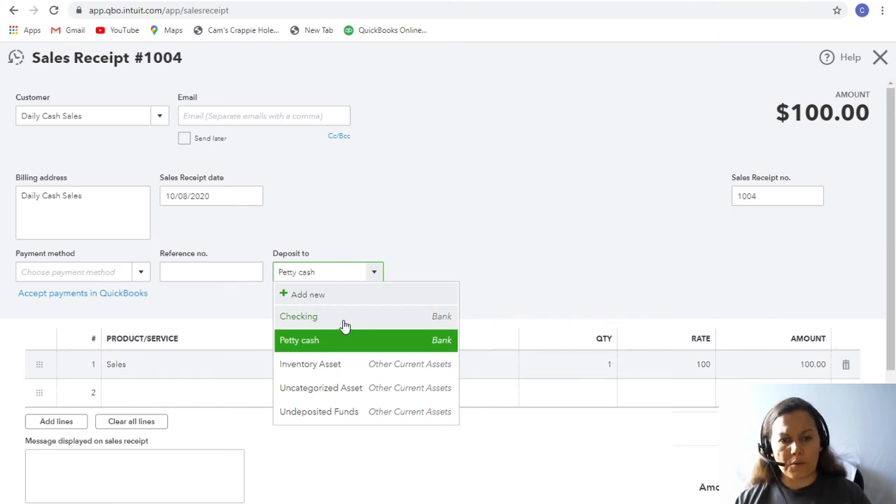
pyautogui.click(298, 317)
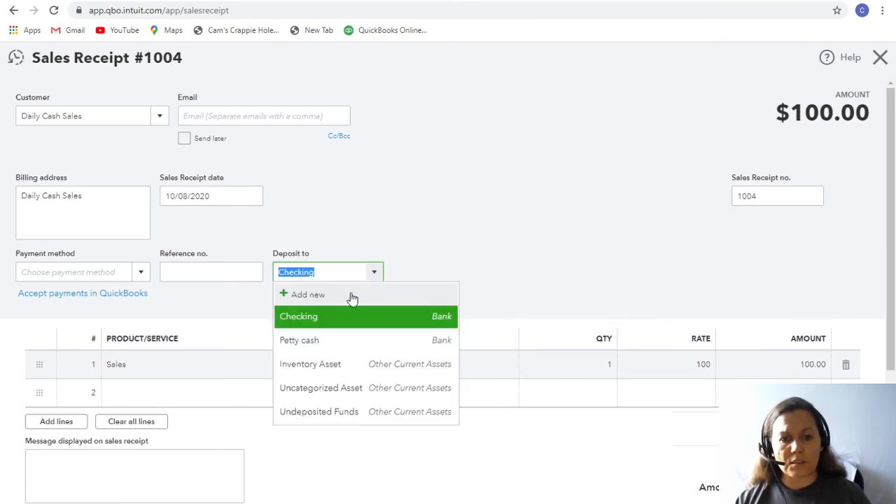
pyautogui.click(299, 340)
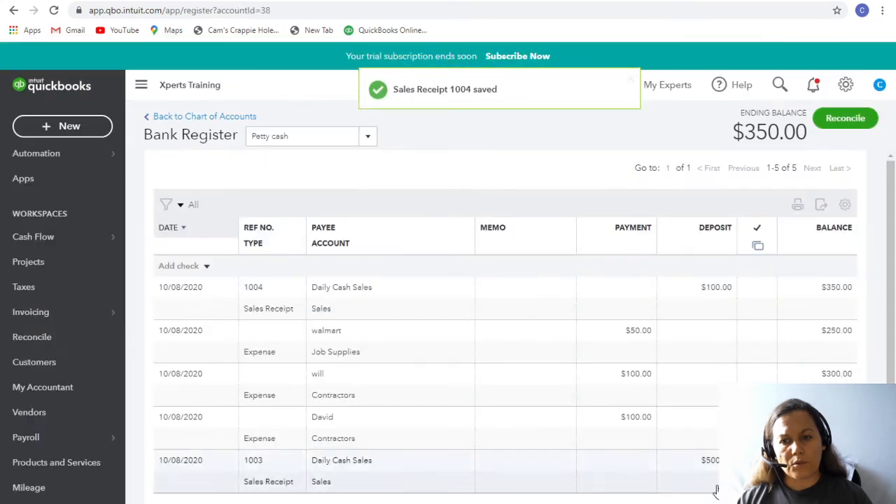
pyautogui.moveTo(826, 138)
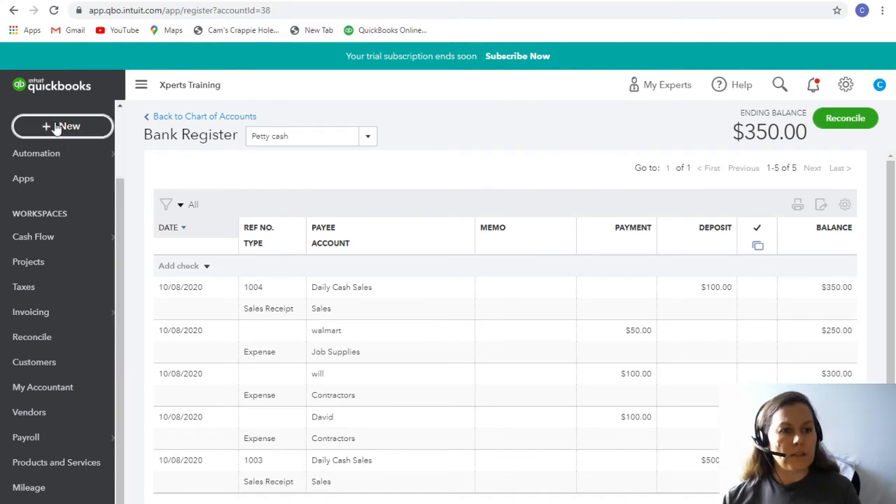
# Step: Enter a $200.00 transfer from Petty cash to Checking
pyautogui.click(61, 126)
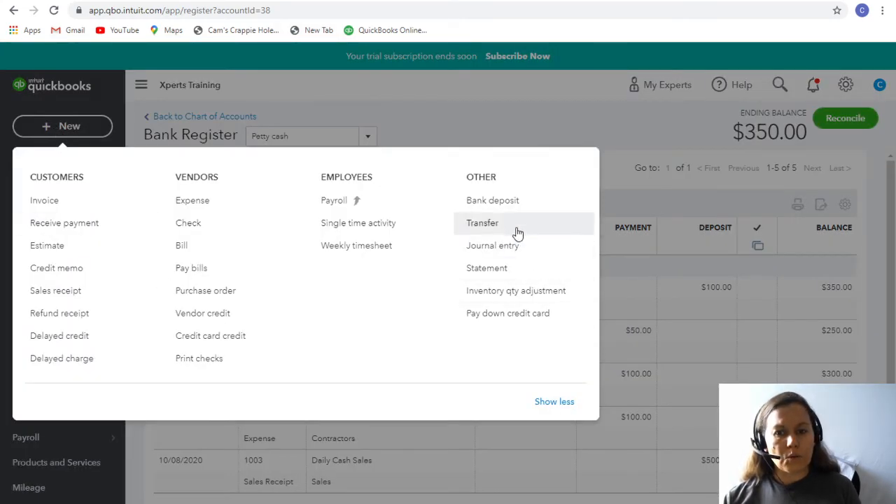
pyautogui.click(482, 222)
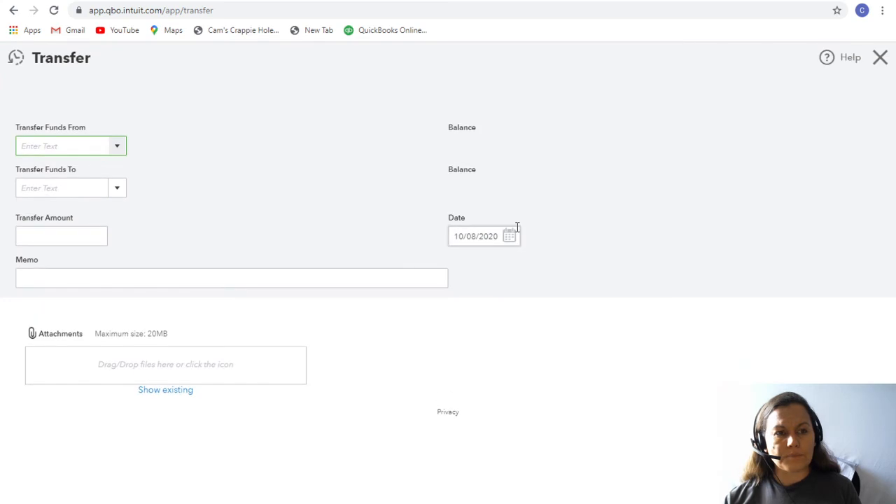
pyautogui.click(118, 145)
pyautogui.write('Checking')
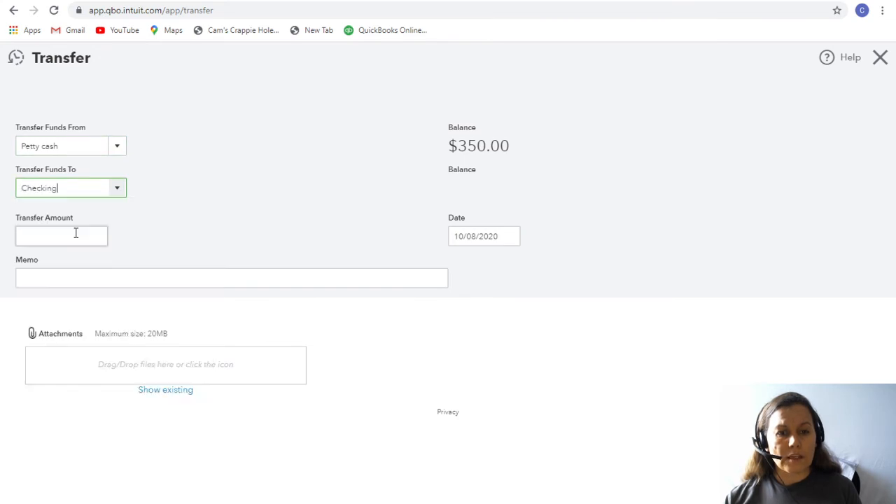
pyautogui.click(62, 236)
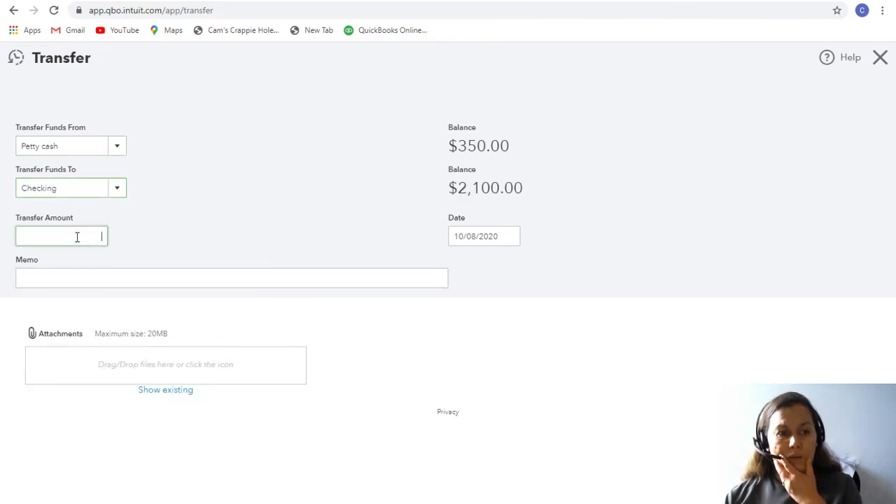
pyautogui.write('200.00')
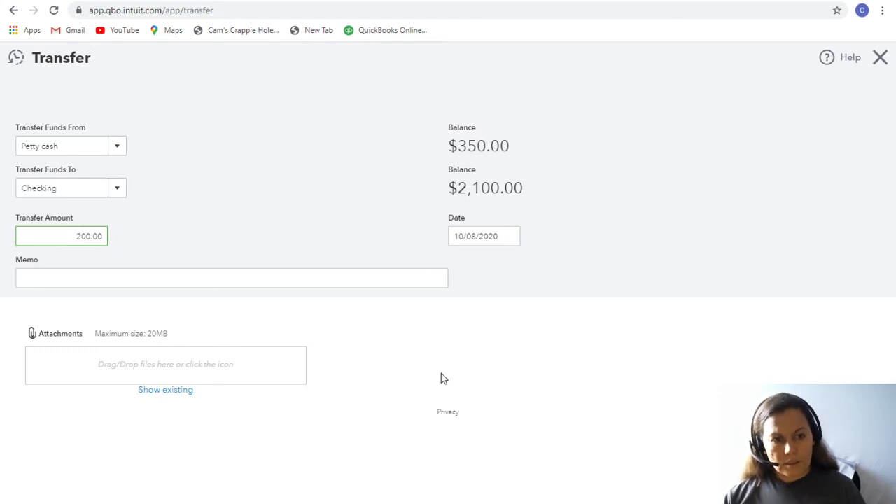
pyautogui.click(483, 236)
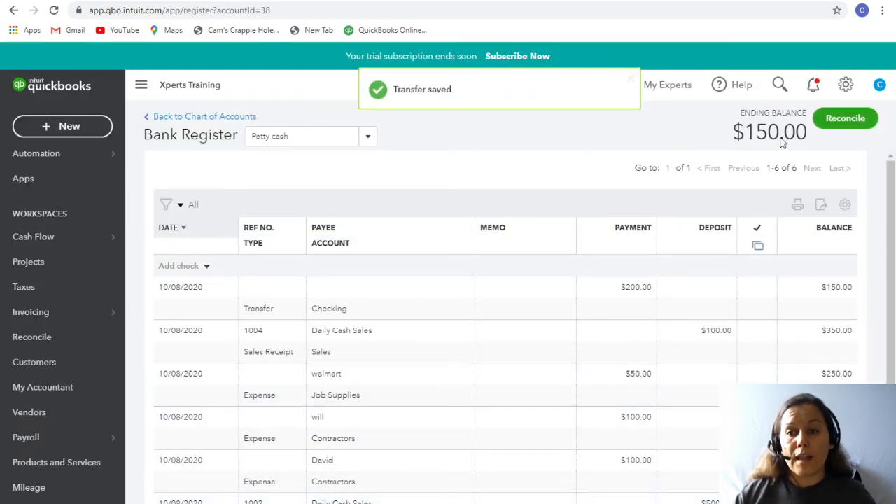
pyautogui.moveTo(628, 327)
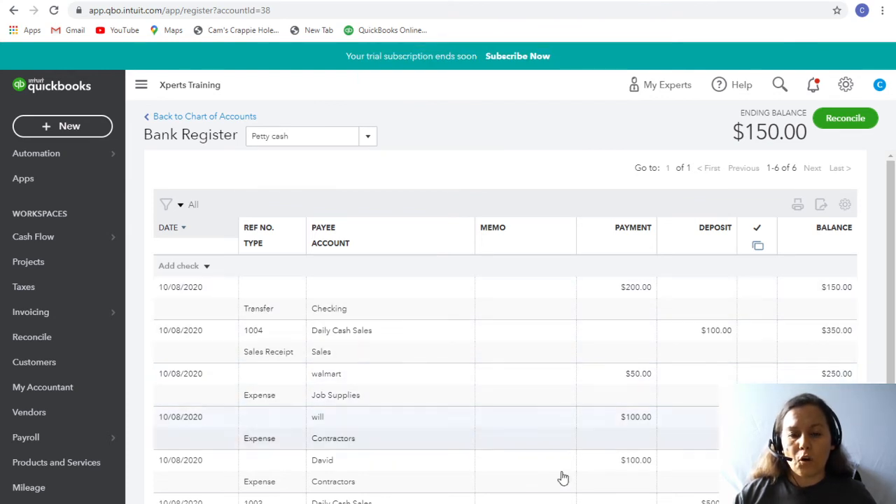
pyautogui.scroll(-3)
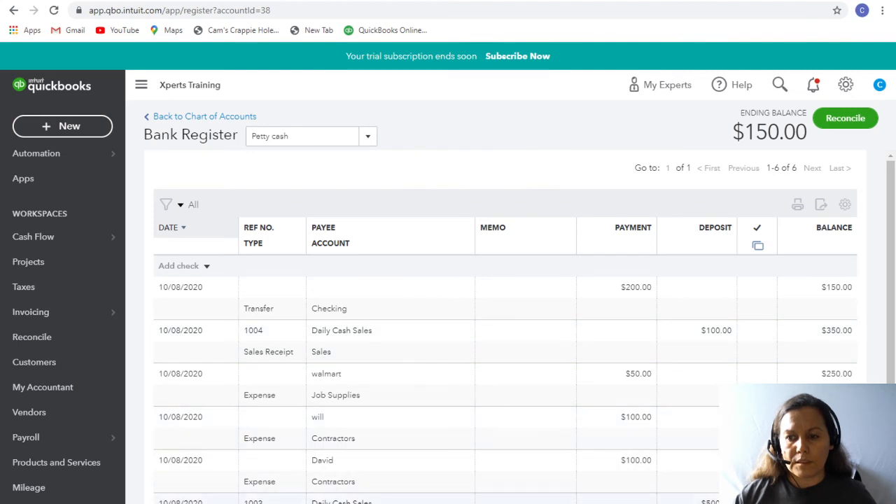
pyautogui.scroll(-3)
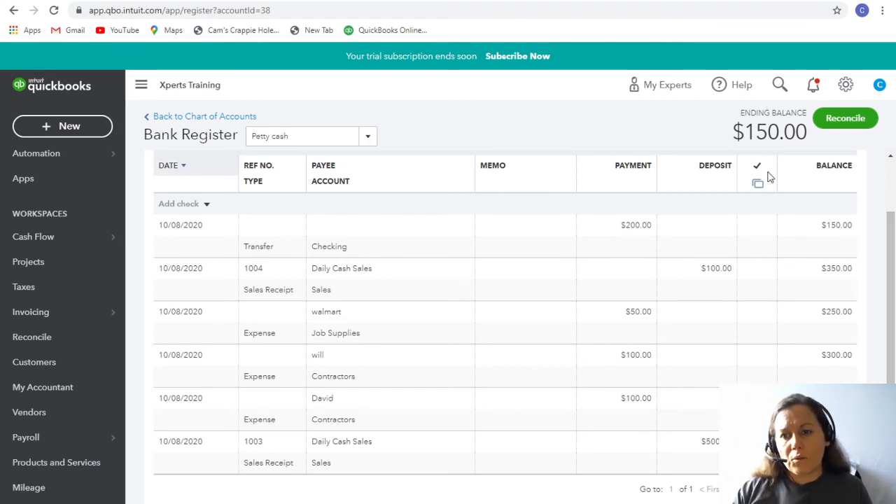
pyautogui.moveTo(792, 142)
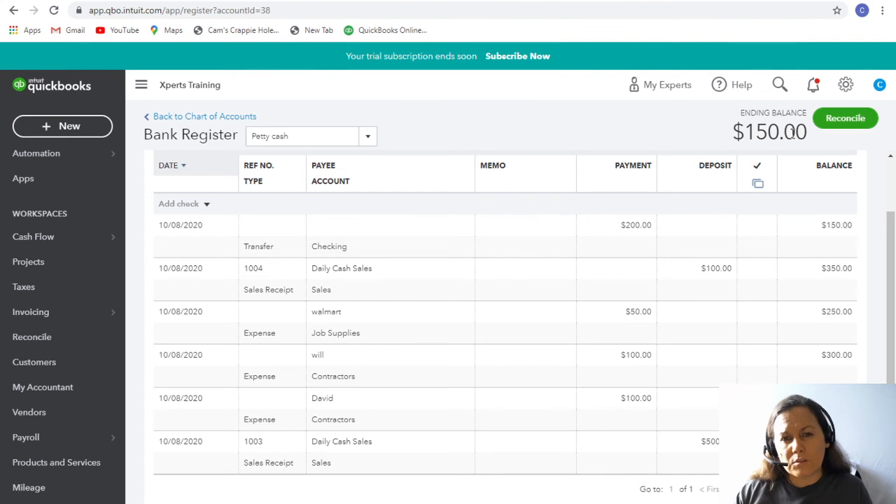
pyautogui.moveTo(765, 253)
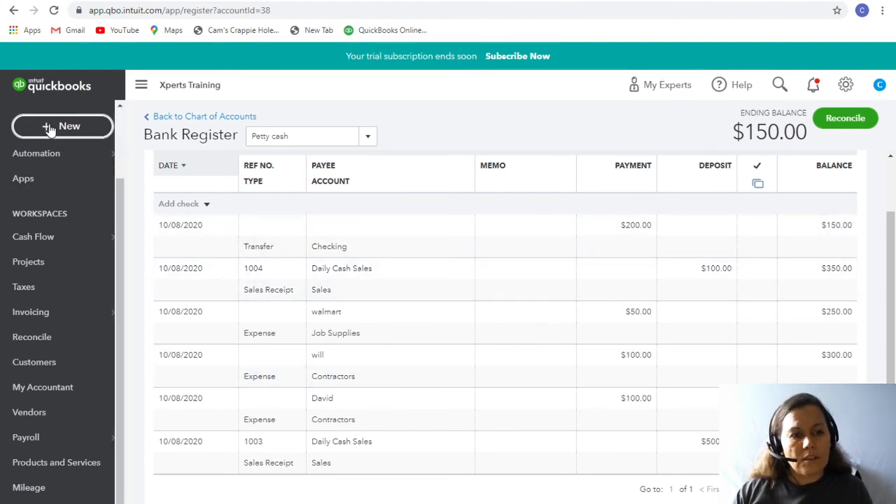
# Step: Start a new expense and add 'Owner' as a new payee
pyautogui.click(62, 126)
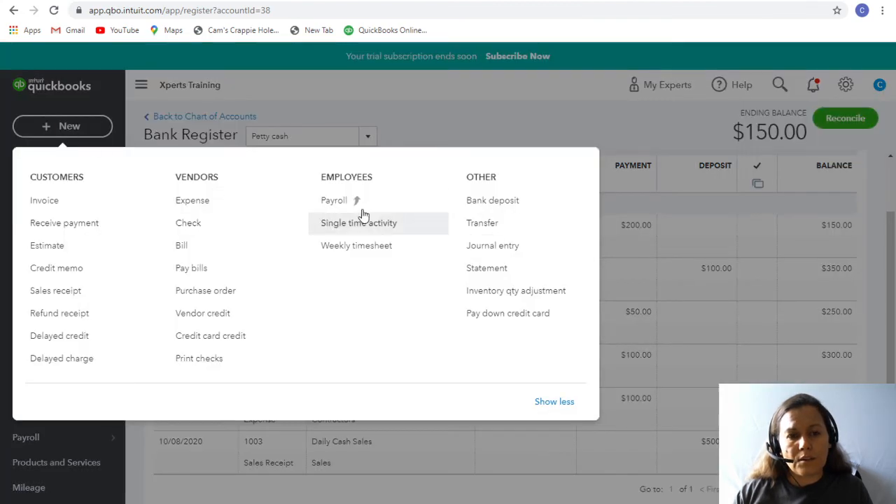
pyautogui.click(191, 200)
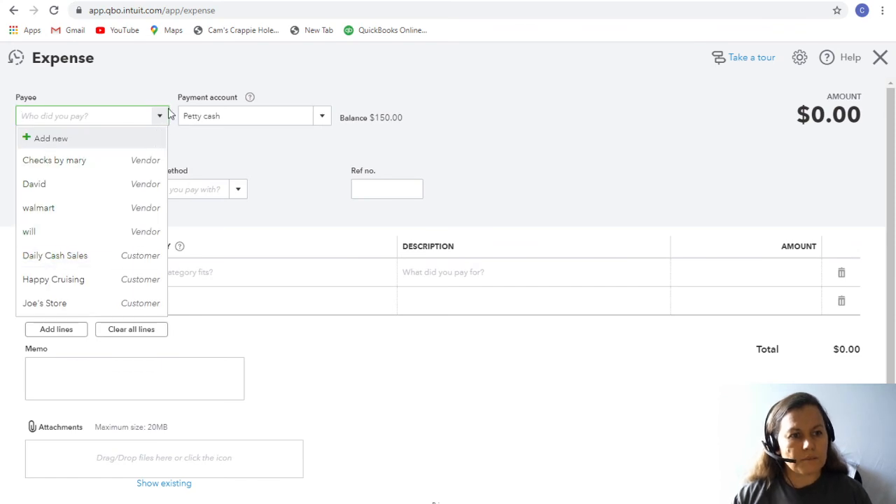
pyautogui.write('Owner')
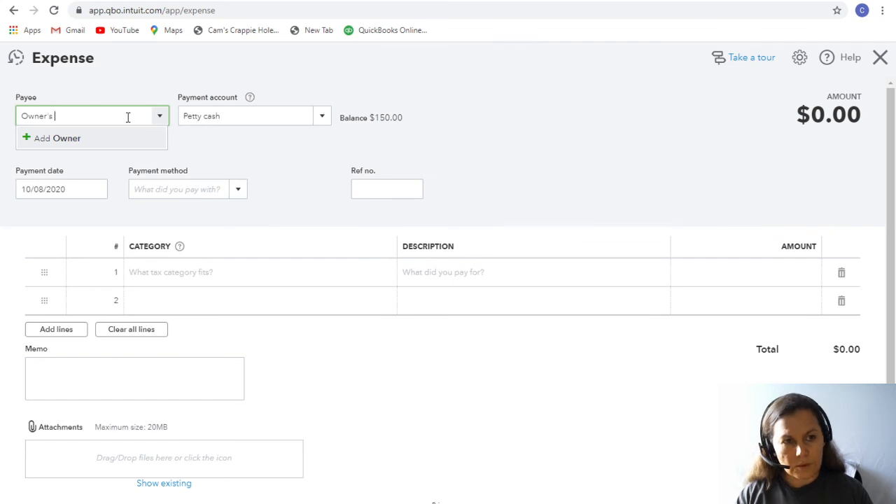
pyautogui.write("'s")
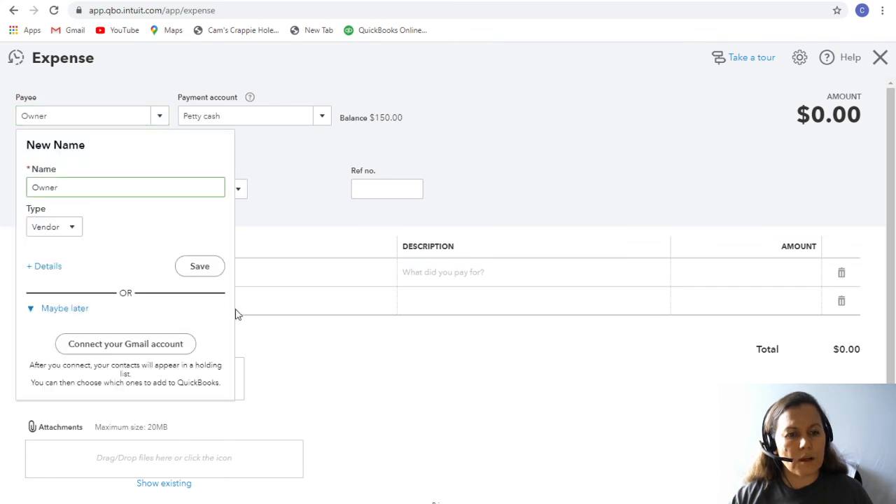
pyautogui.click(200, 266)
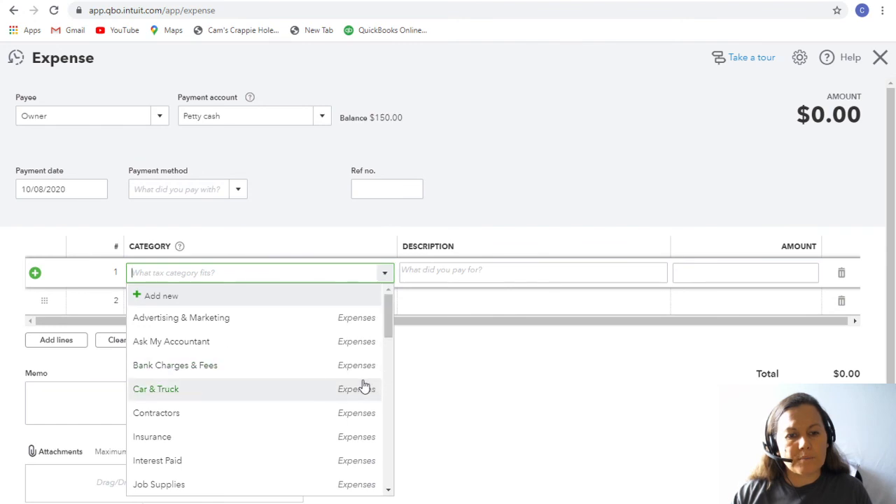
# Step: Categorize the line as Owner's Pay & Personal Expenses with amount 50.00
pyautogui.scroll(-3)
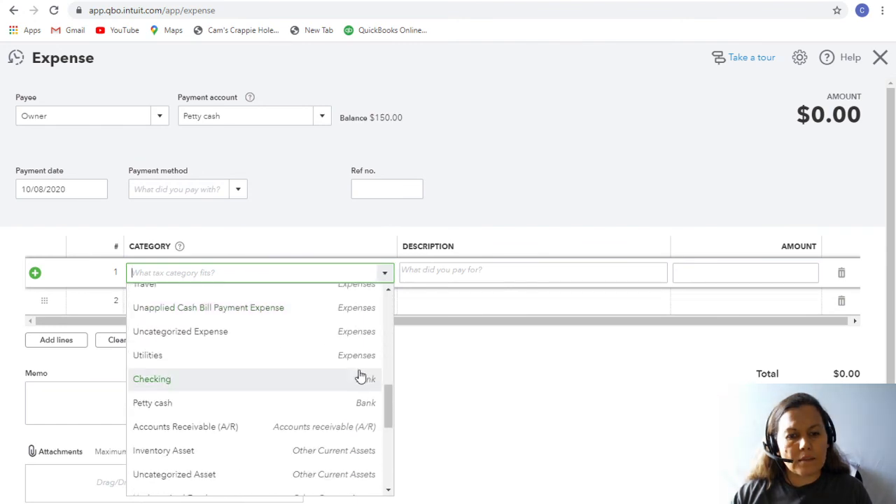
pyautogui.scroll(-3)
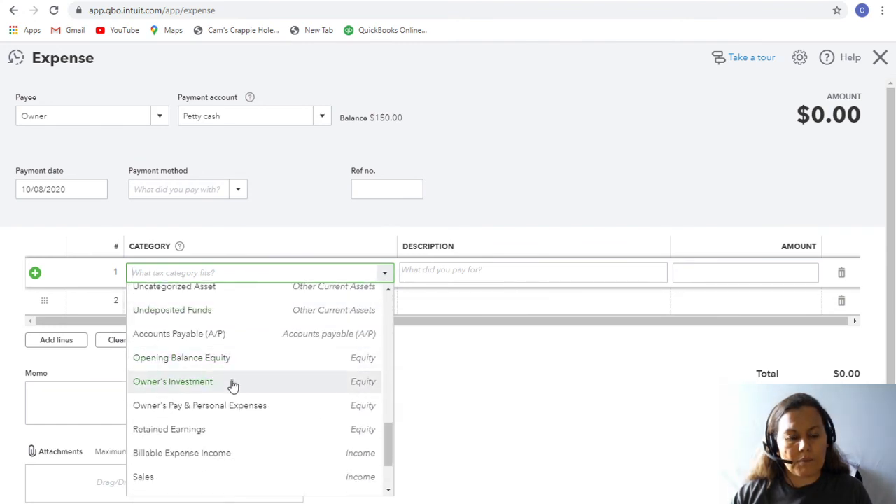
pyautogui.moveTo(225, 389)
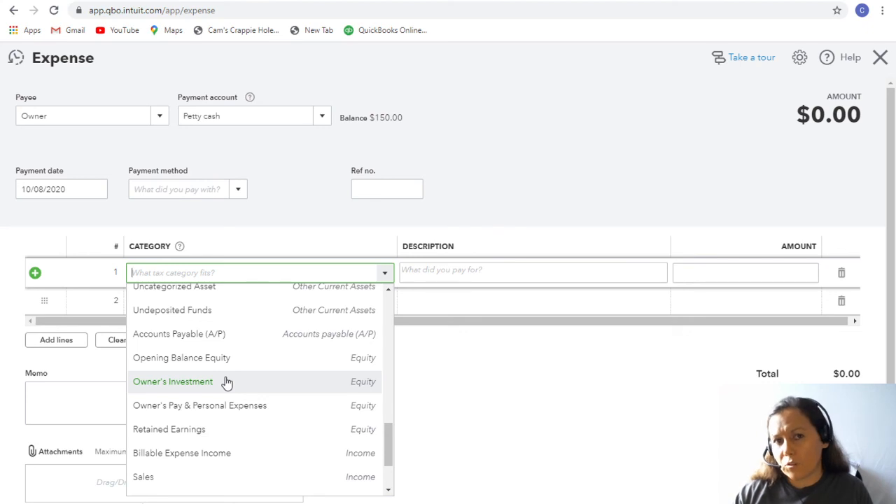
pyautogui.moveTo(226, 405)
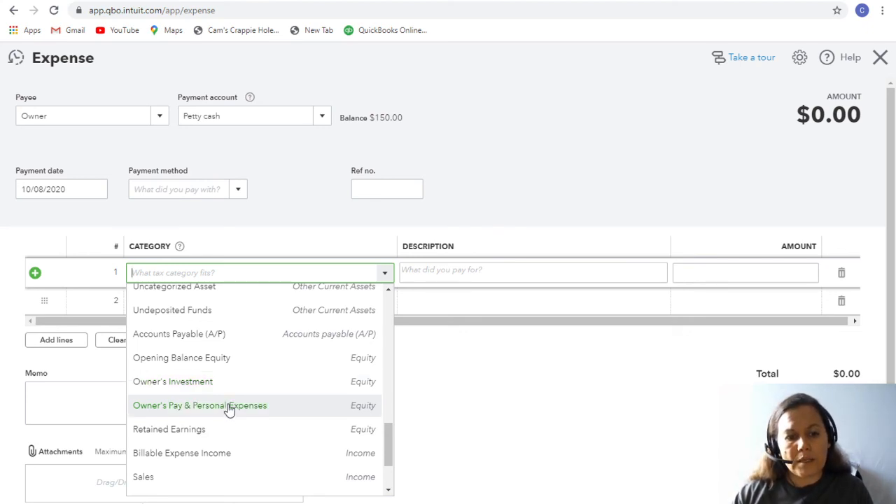
pyautogui.moveTo(361, 418)
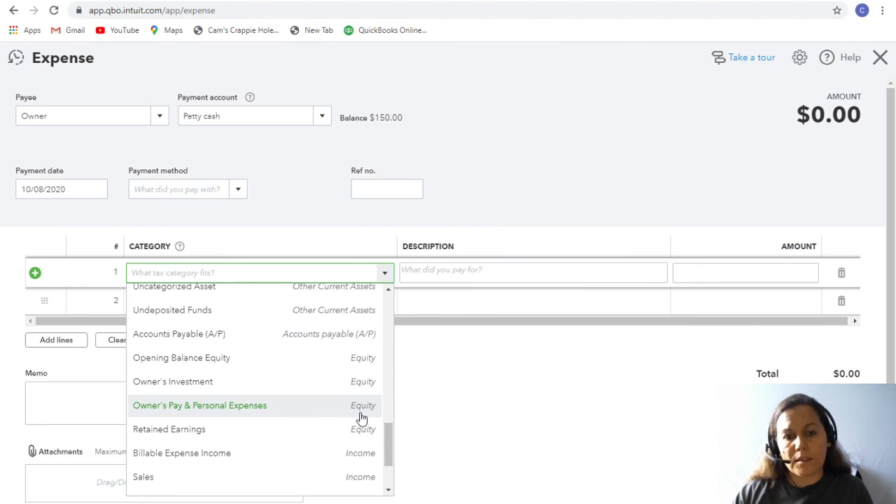
pyautogui.click(199, 405)
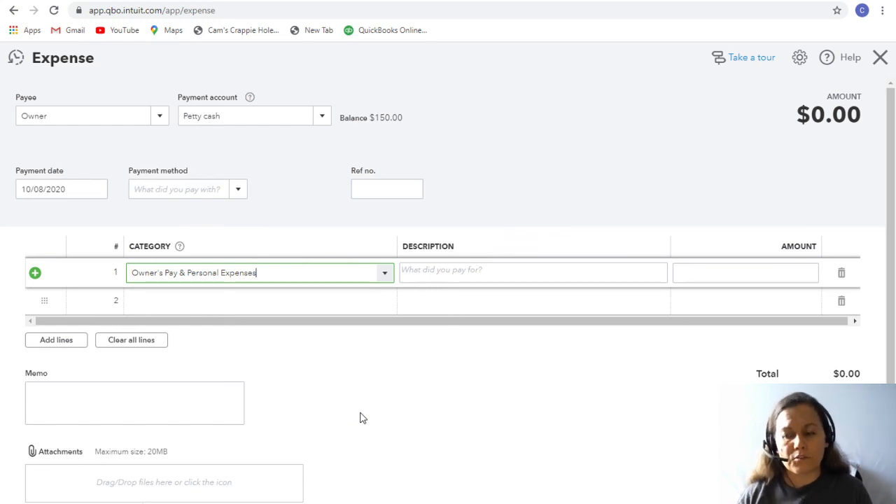
pyautogui.moveTo(384, 372)
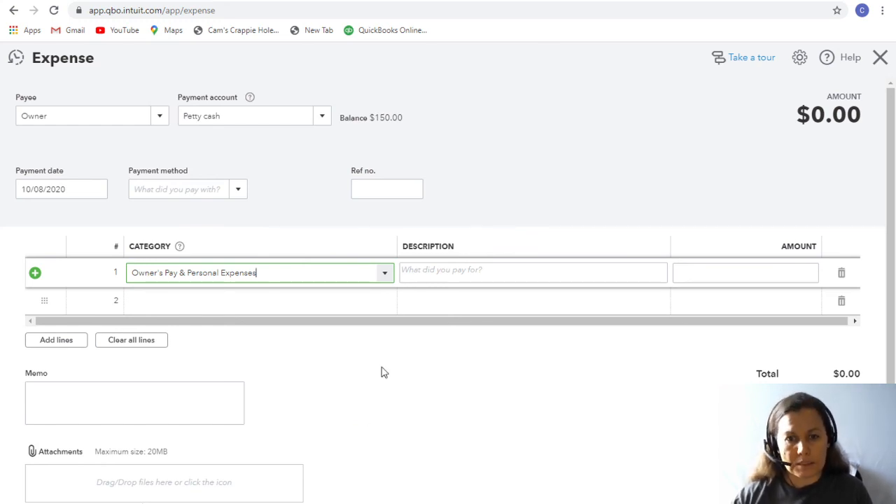
pyautogui.click(745, 273)
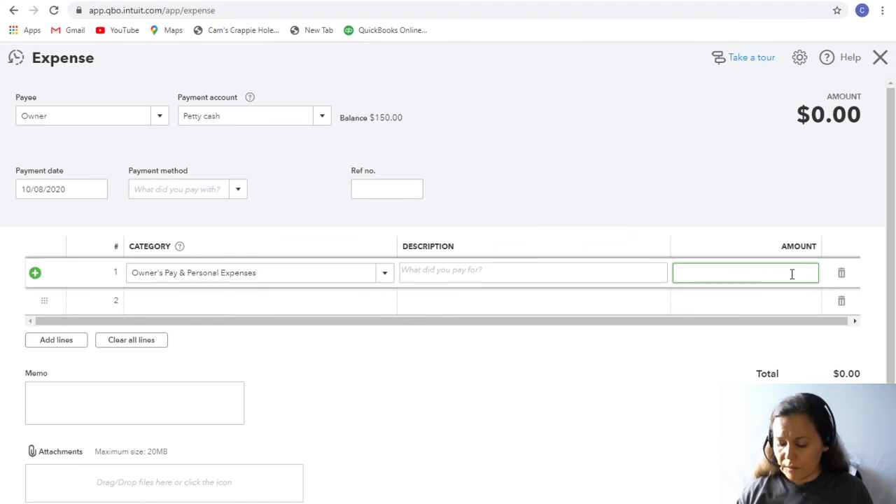
pyautogui.write('50.00')
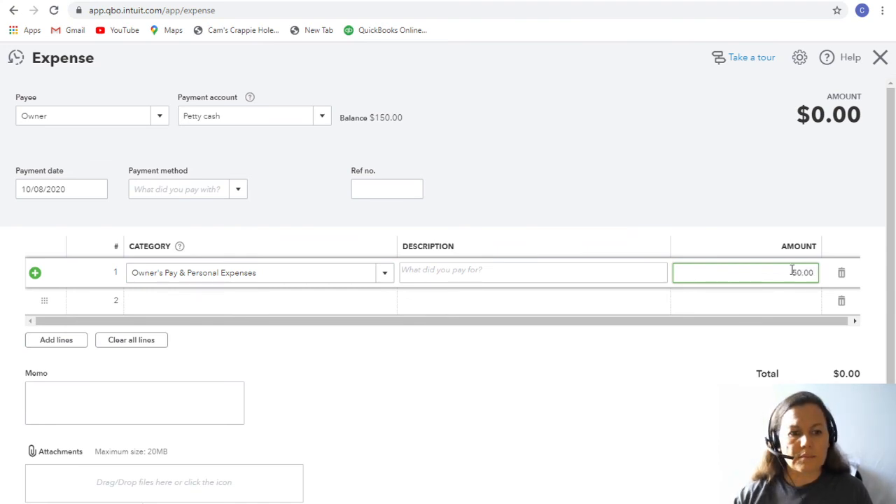
pyautogui.write('50.00')
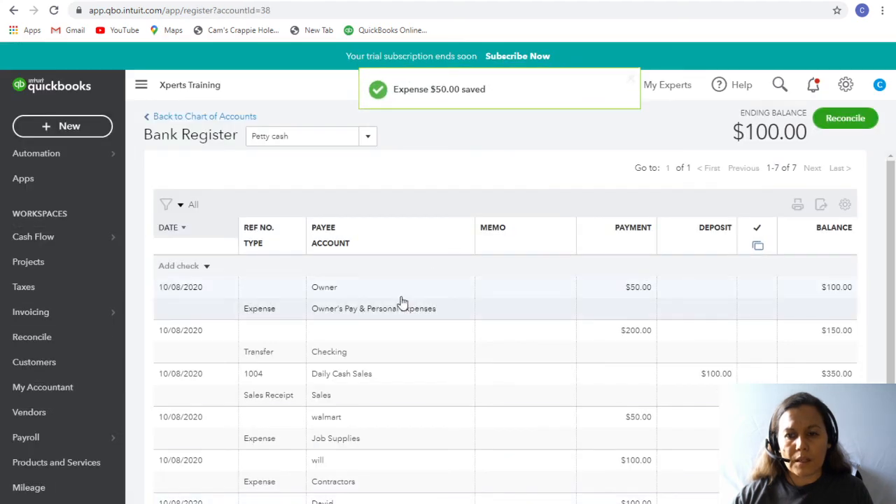
pyautogui.moveTo(503, 342)
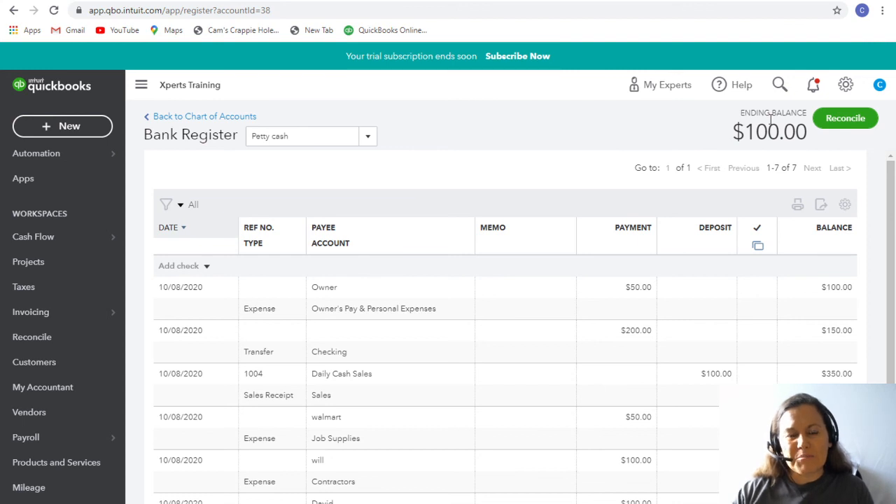
pyautogui.moveTo(519, 155)
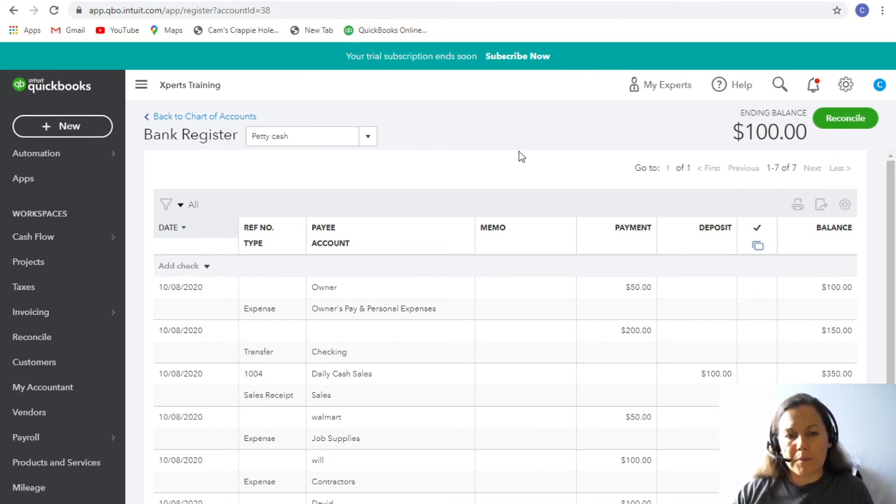
pyautogui.moveTo(665, 346)
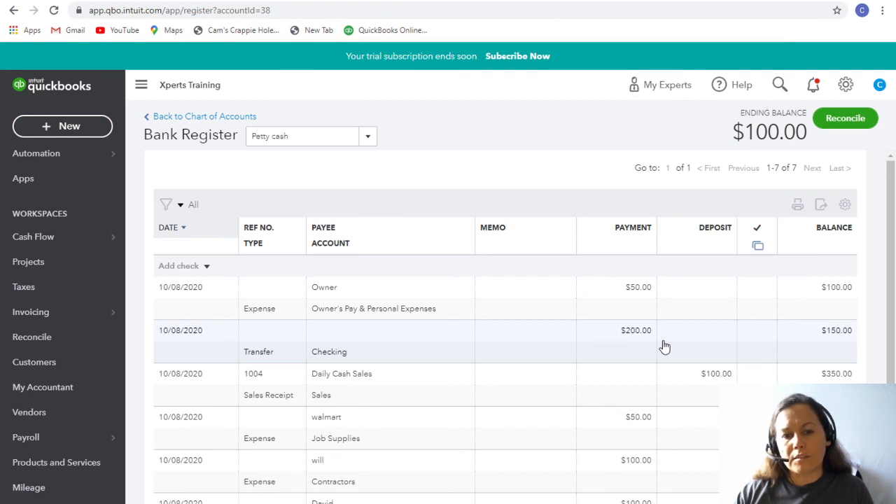
pyautogui.moveTo(660, 343)
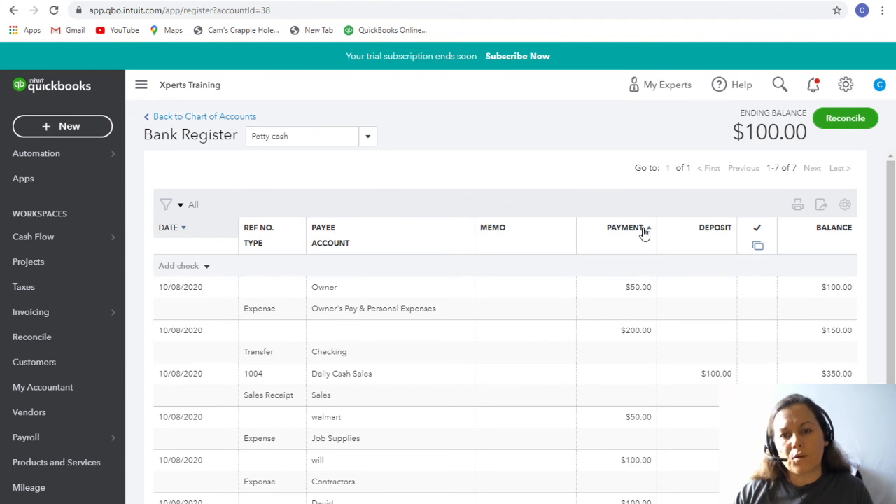
pyautogui.moveTo(423, 267)
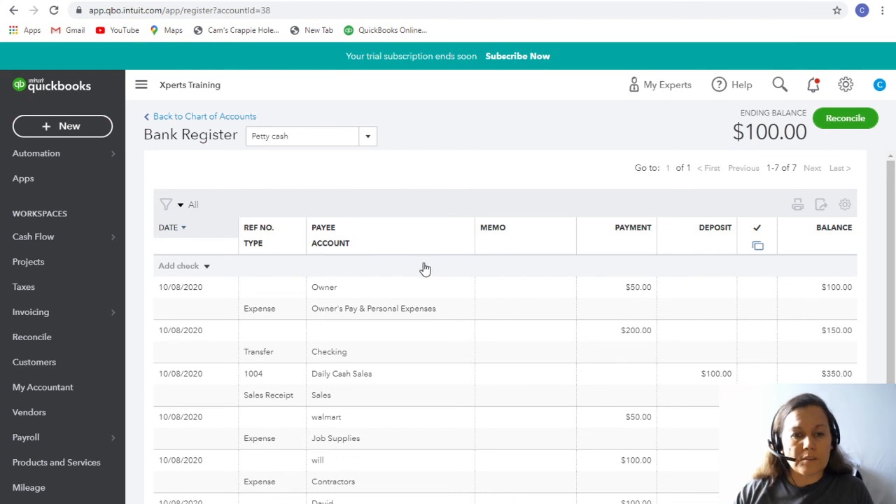
pyautogui.moveTo(436, 266)
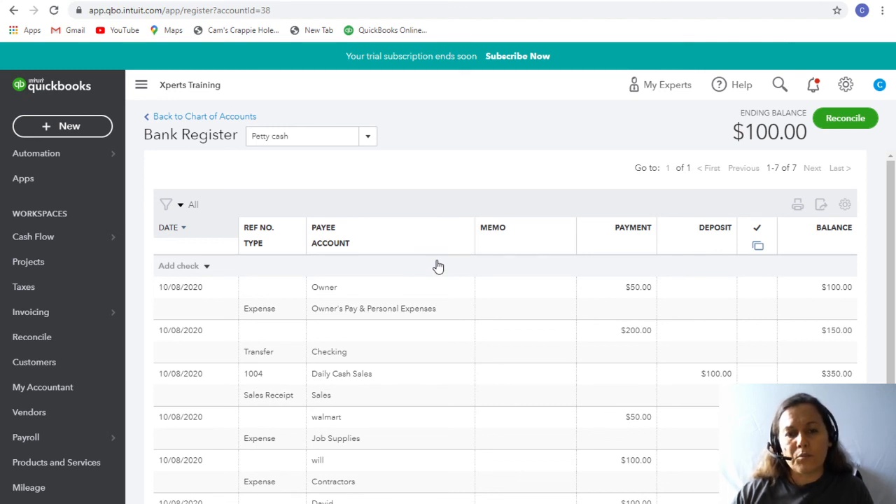
pyautogui.moveTo(443, 264)
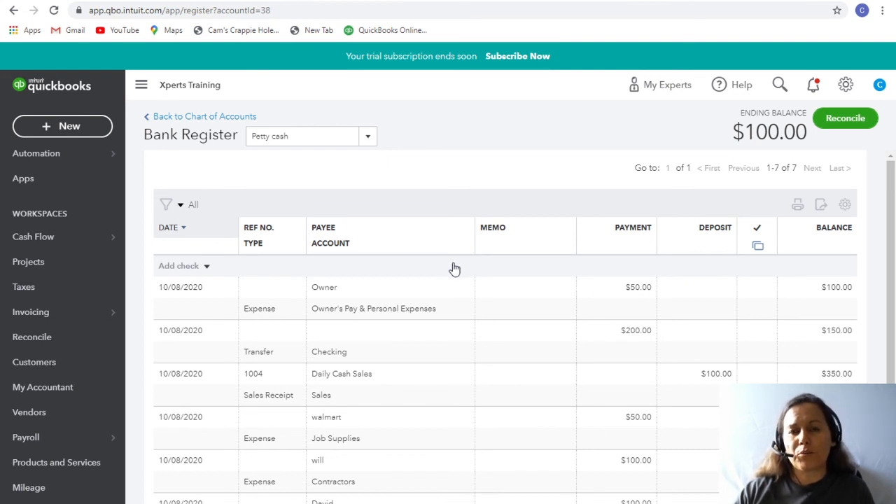
pyautogui.moveTo(482, 258)
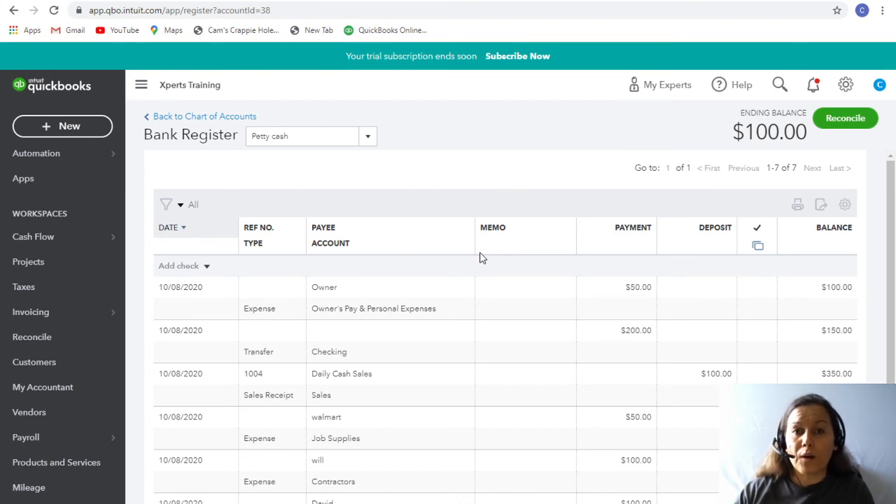
pyautogui.moveTo(488, 254)
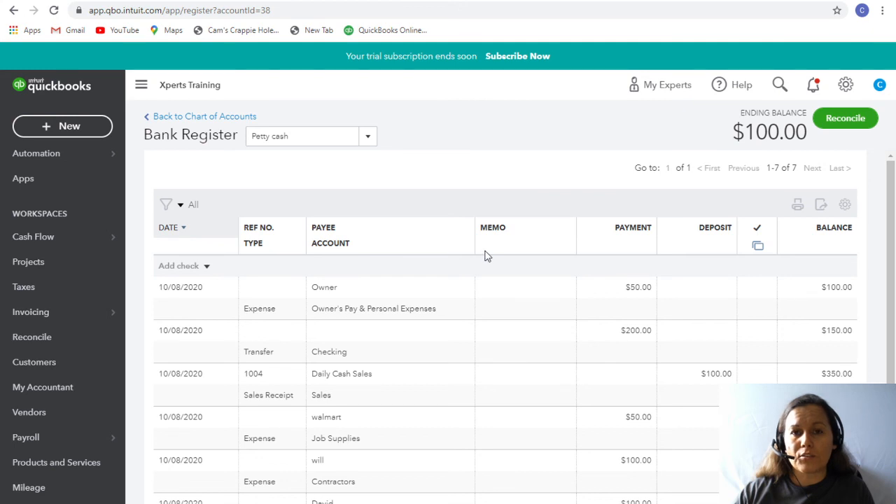